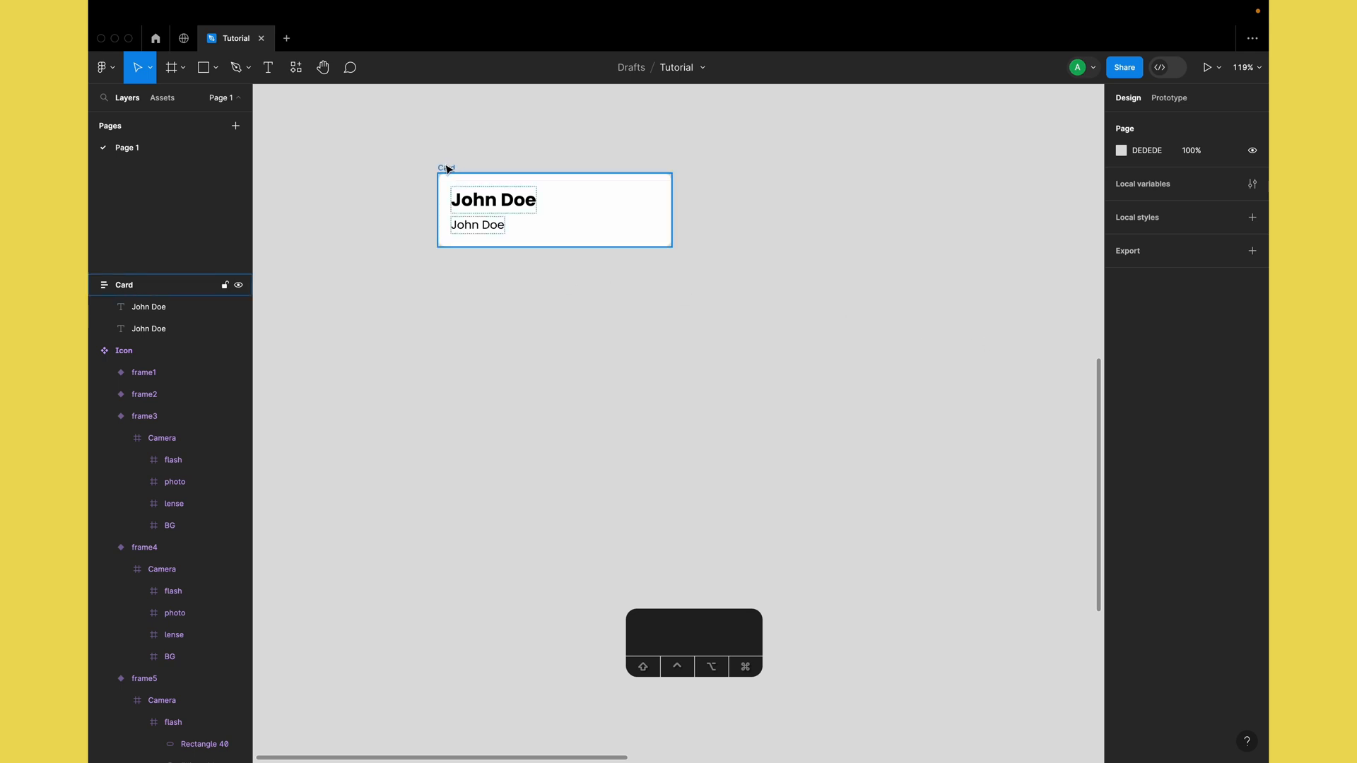
left_click(554, 211)
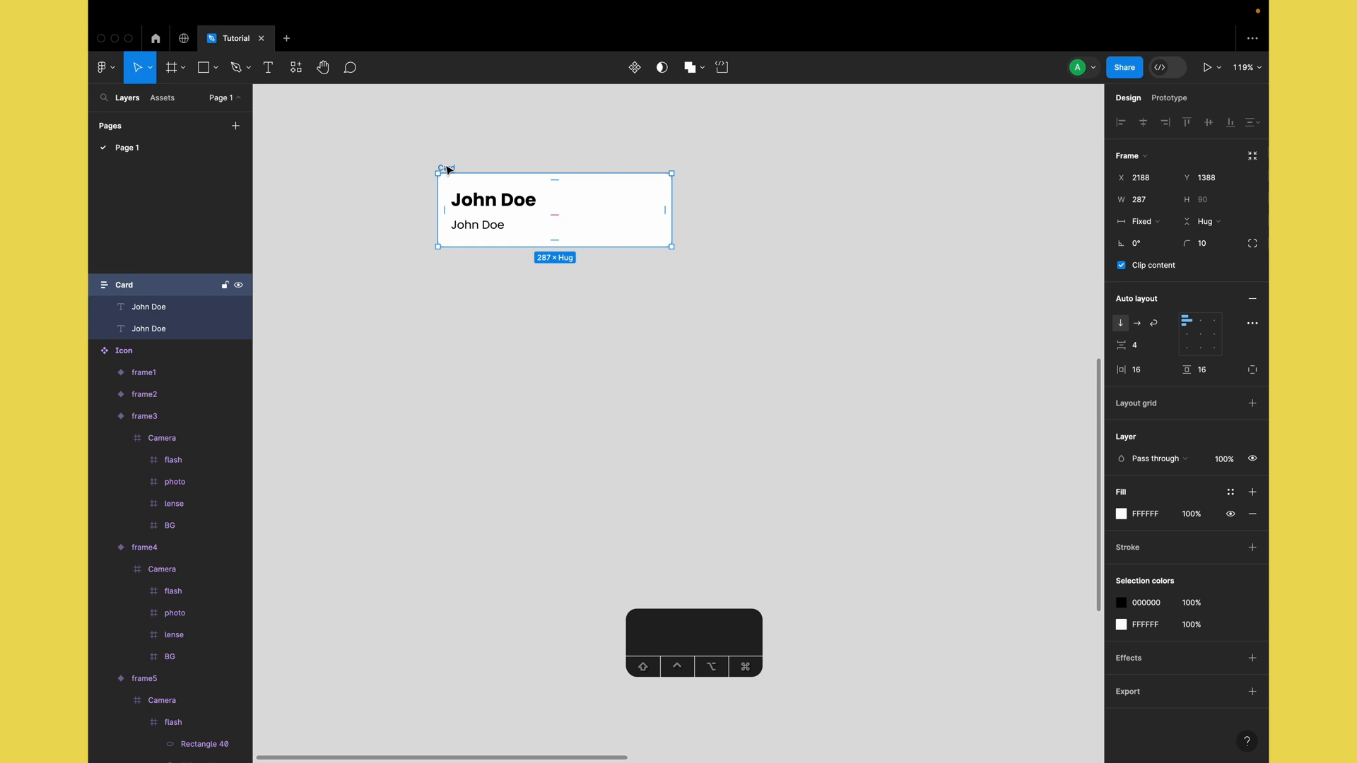
left_click(419, 275)
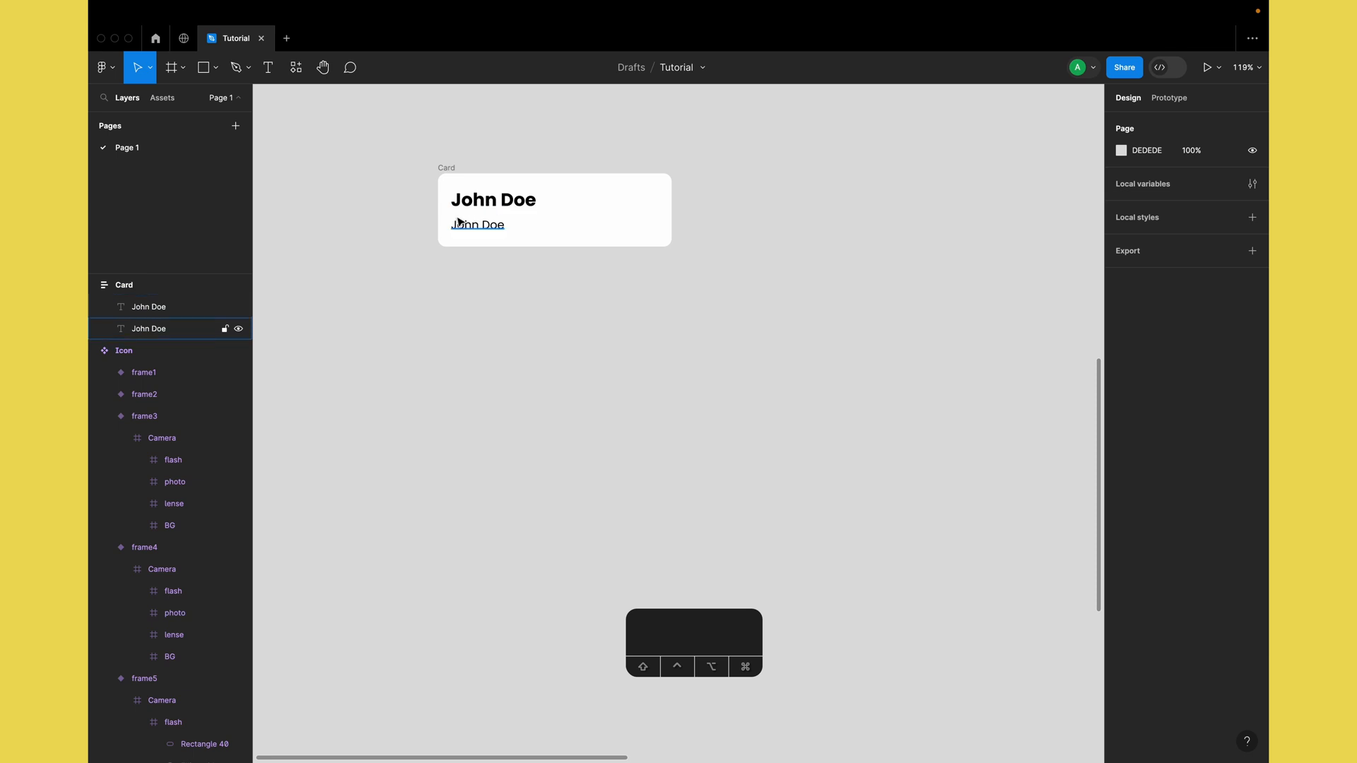
left_click(478, 227)
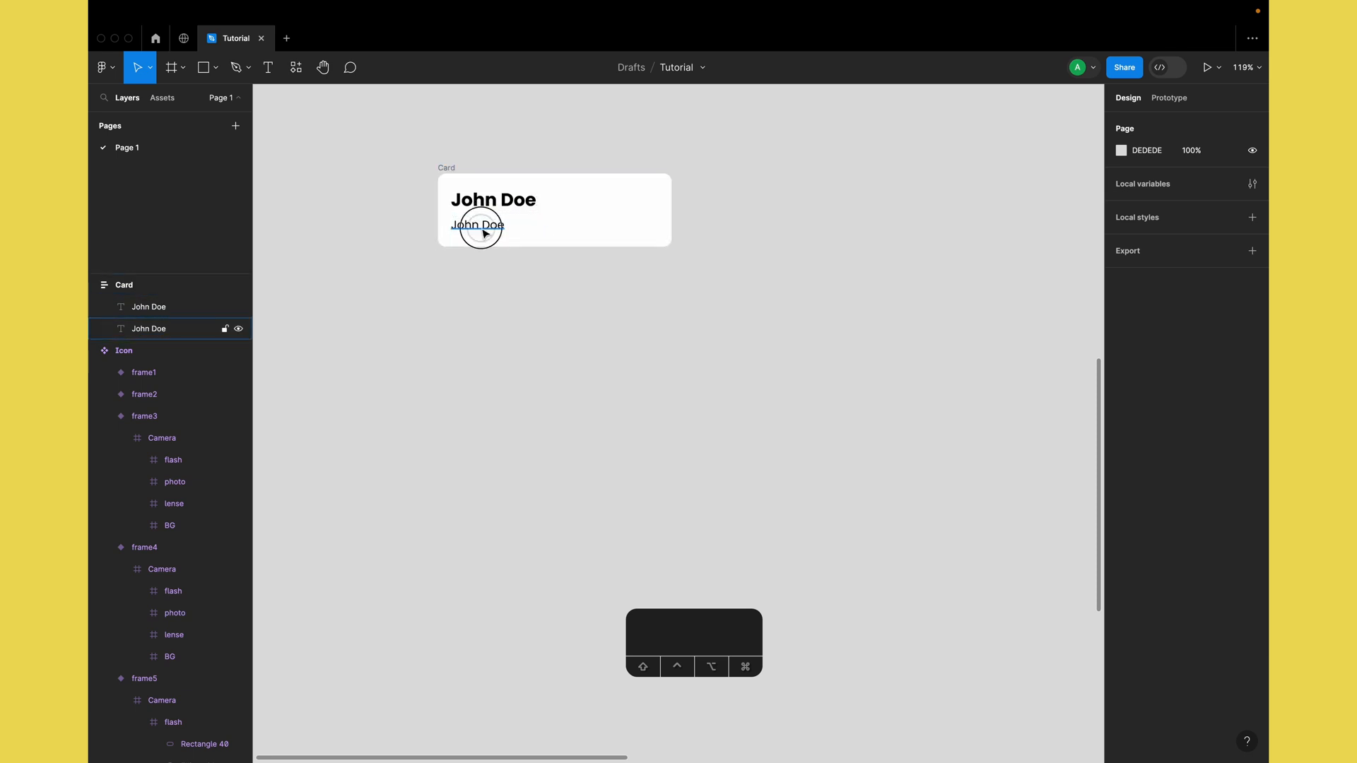
type("email@domain.com")
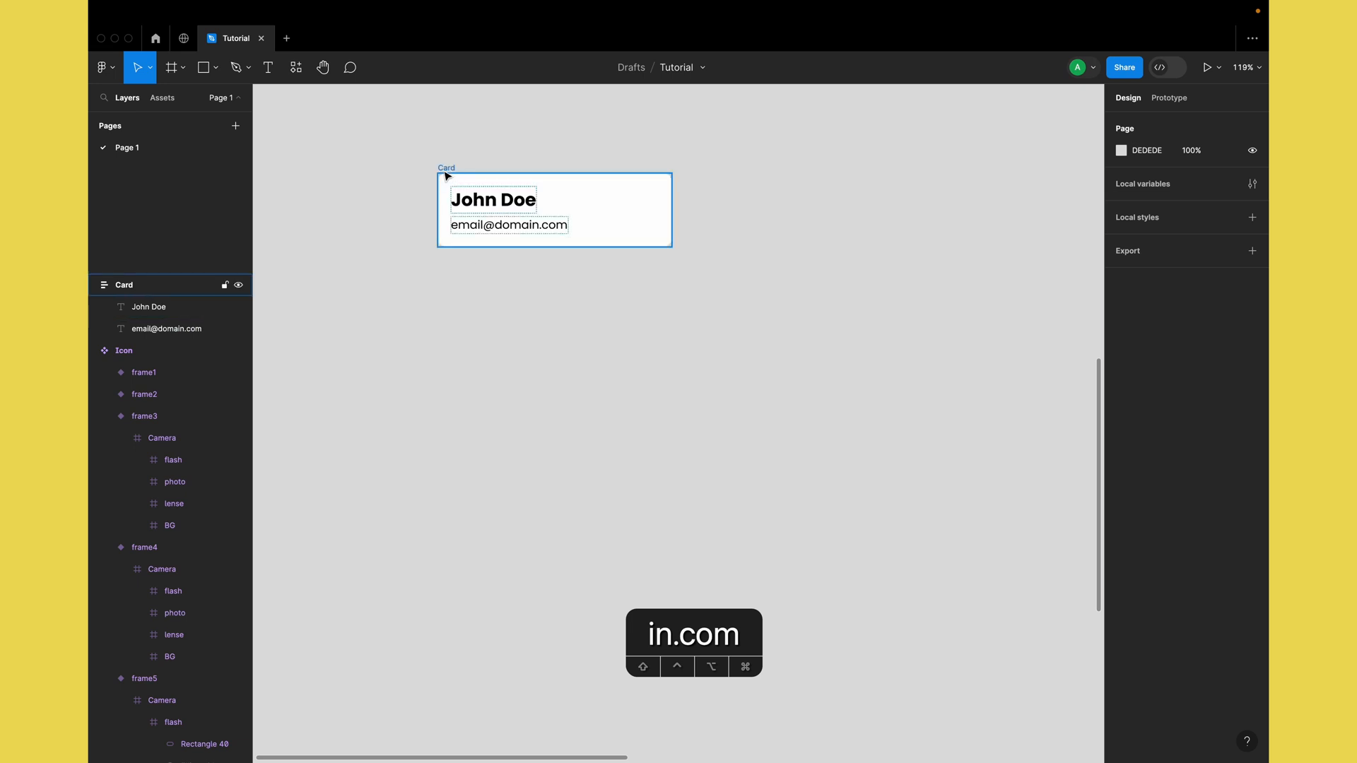
left_click(470, 376)
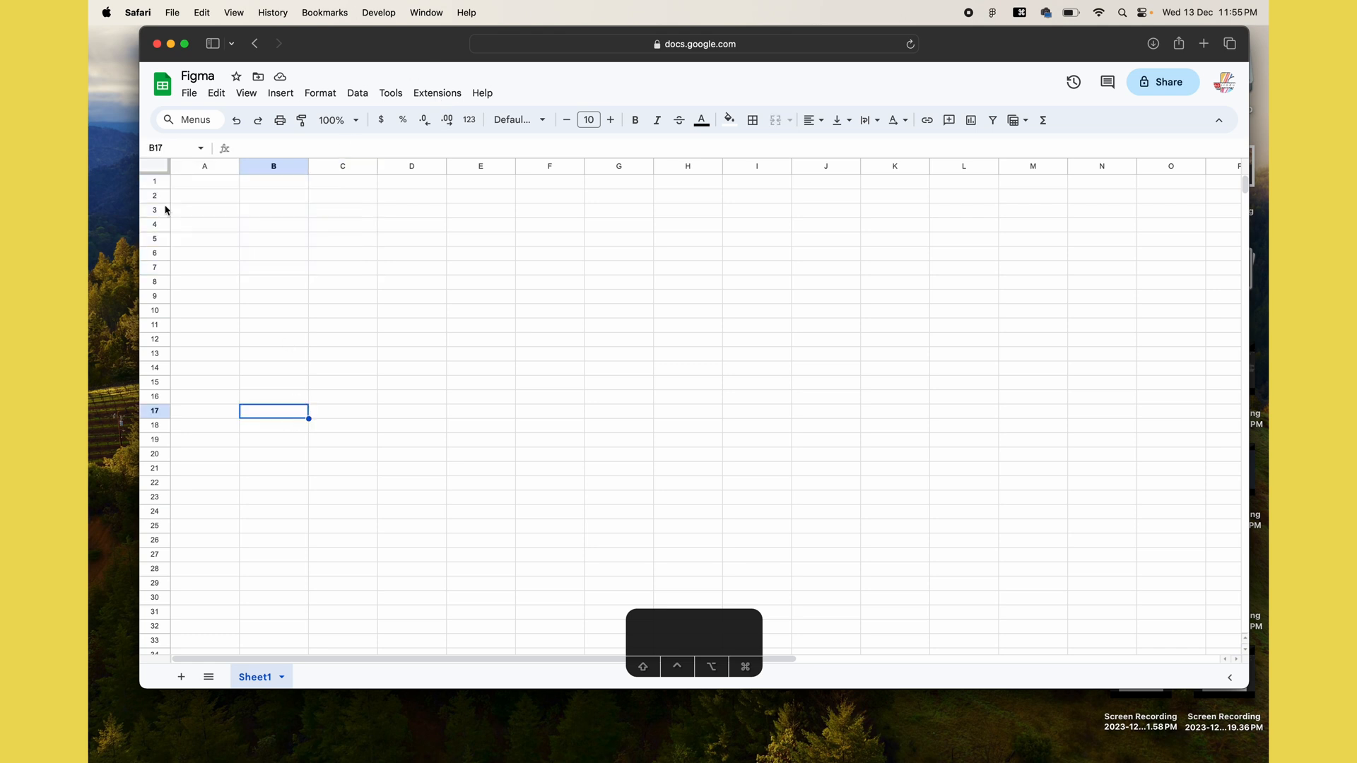
- Add Name and Email headers, then the names John Doe and Jenny Doe
left_click(204, 181)
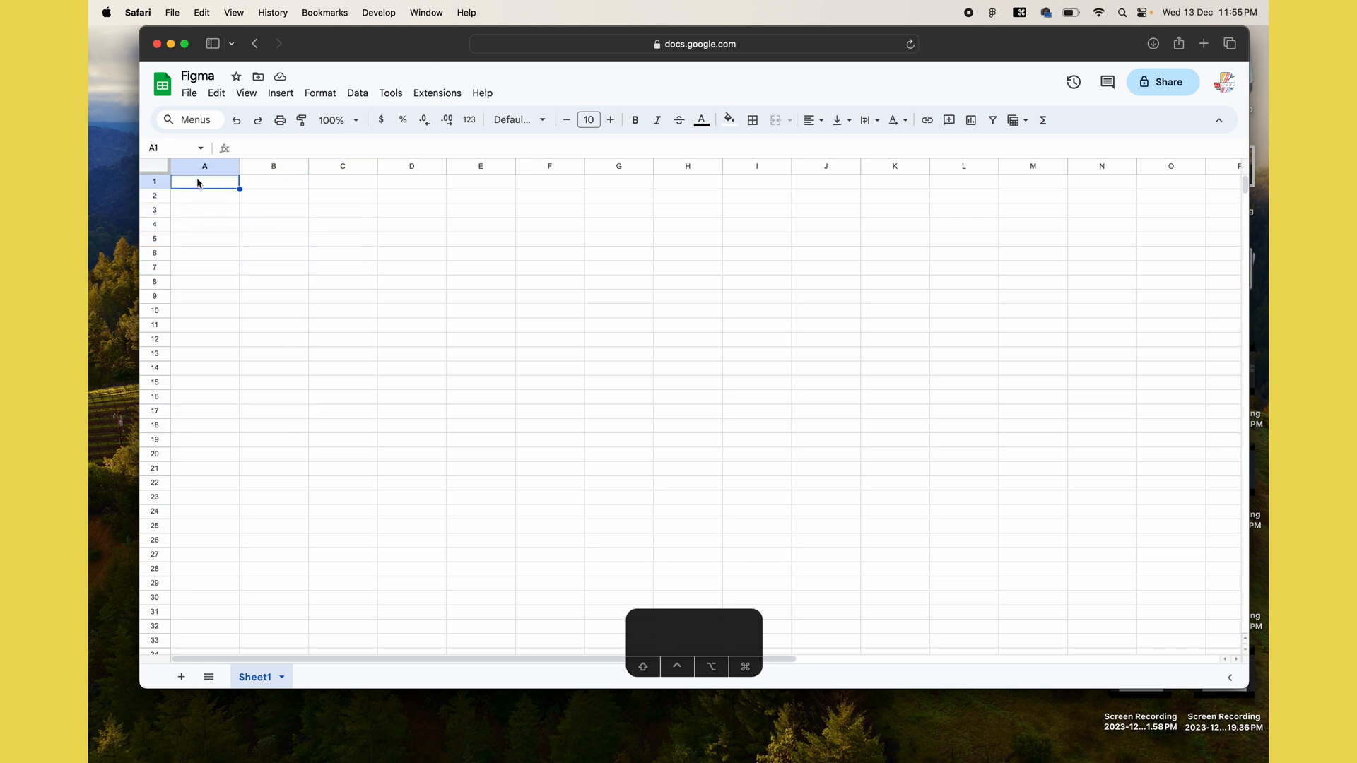
type("Name")
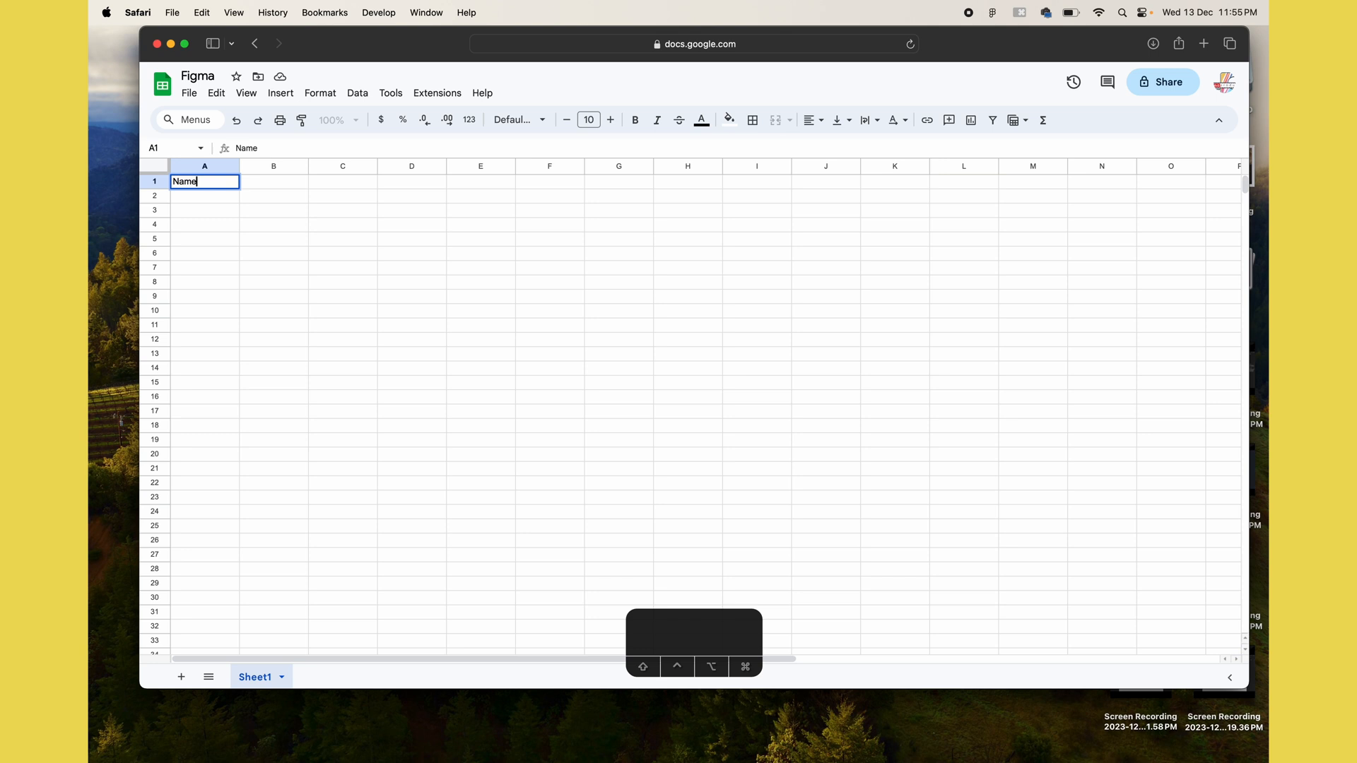
type("emai")
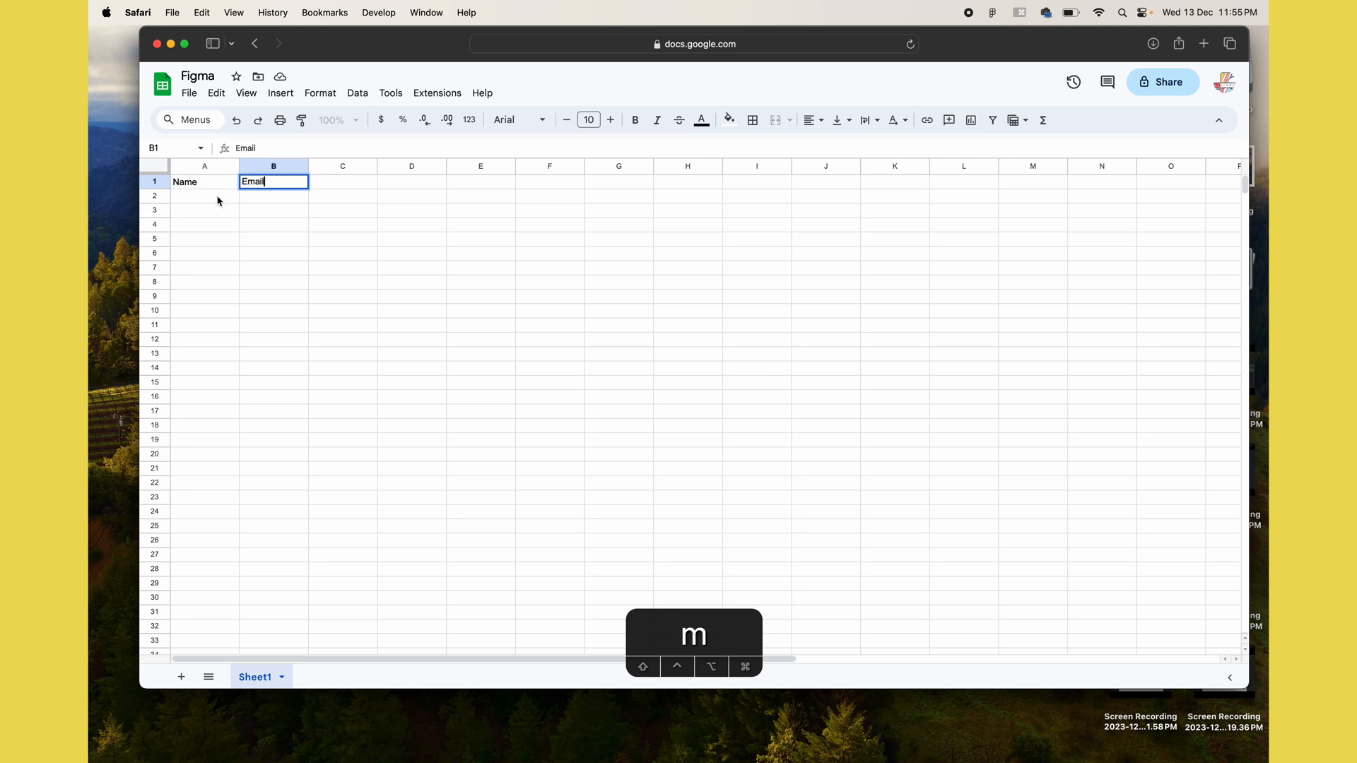
type("John D")
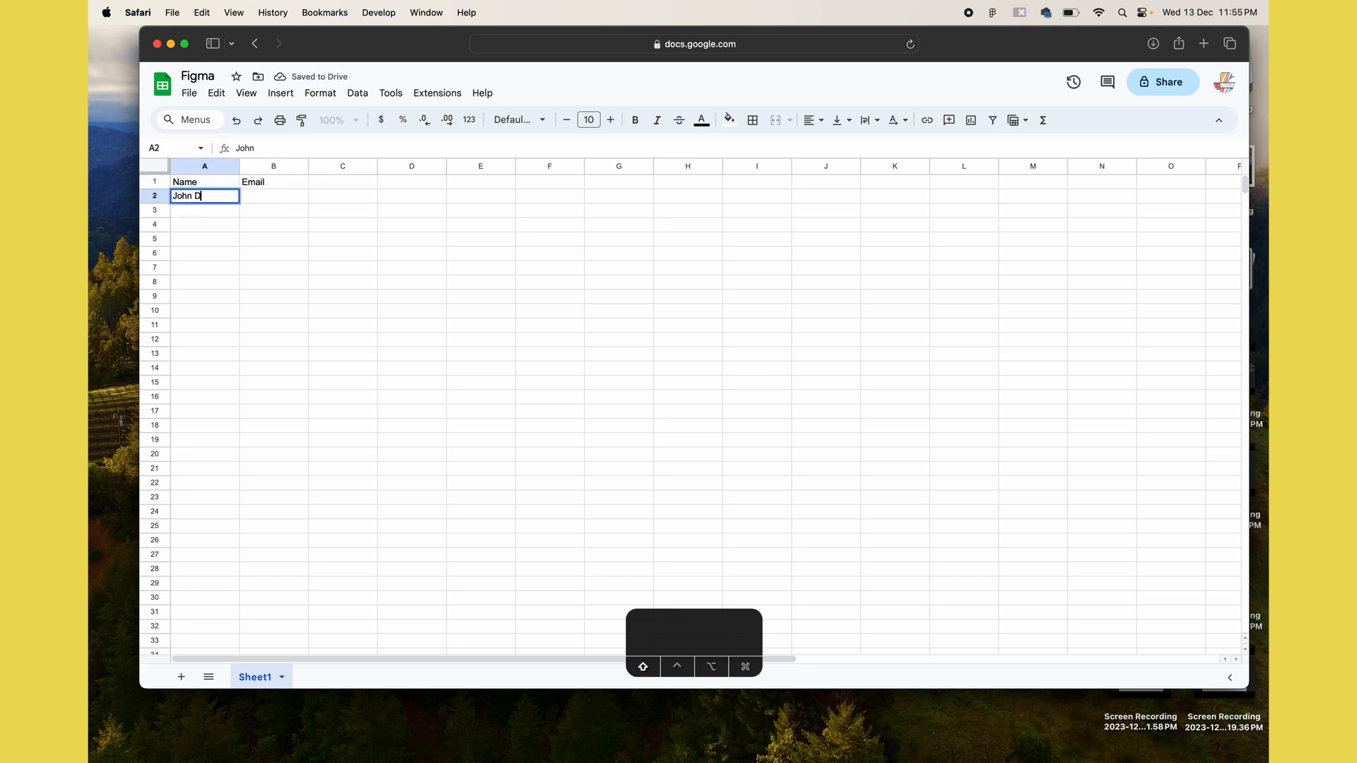
type("Jenny Doe")
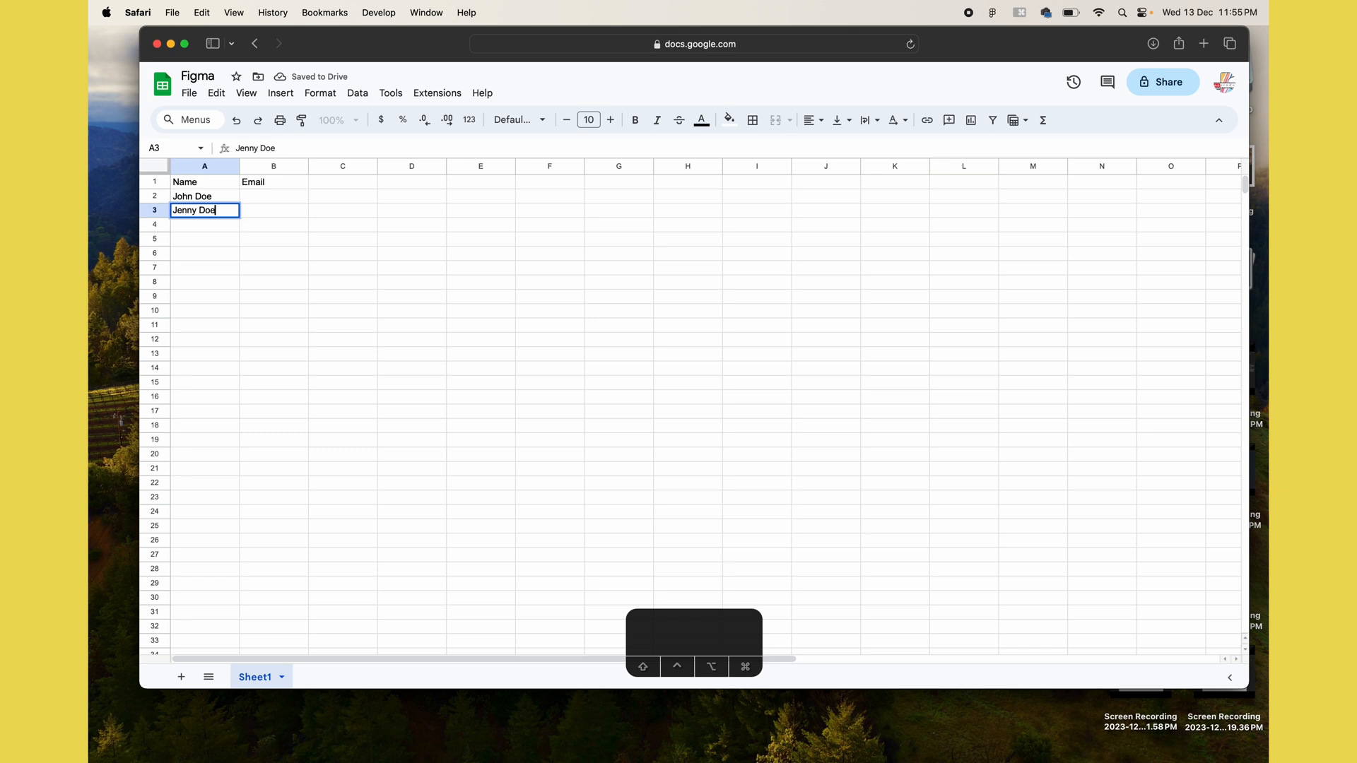
type("Jenn")
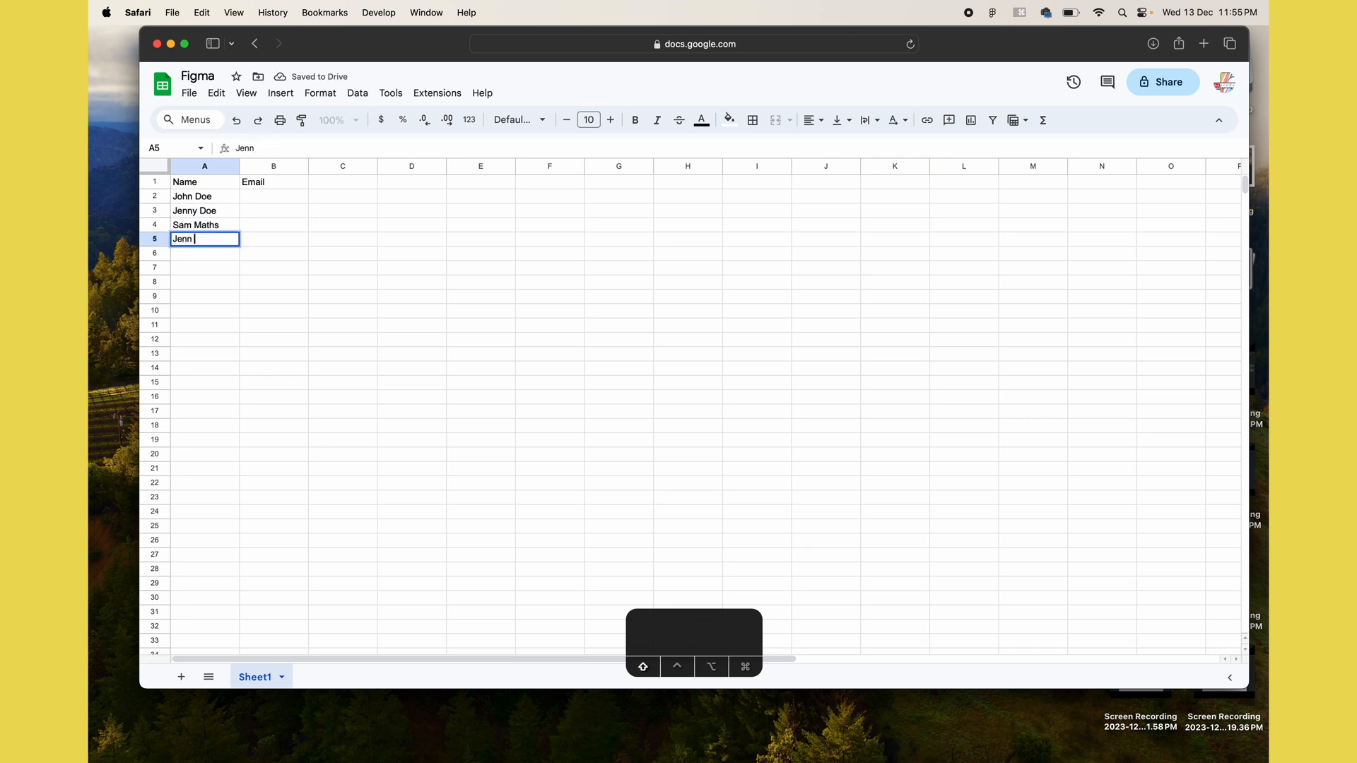
type("john@domain.com")
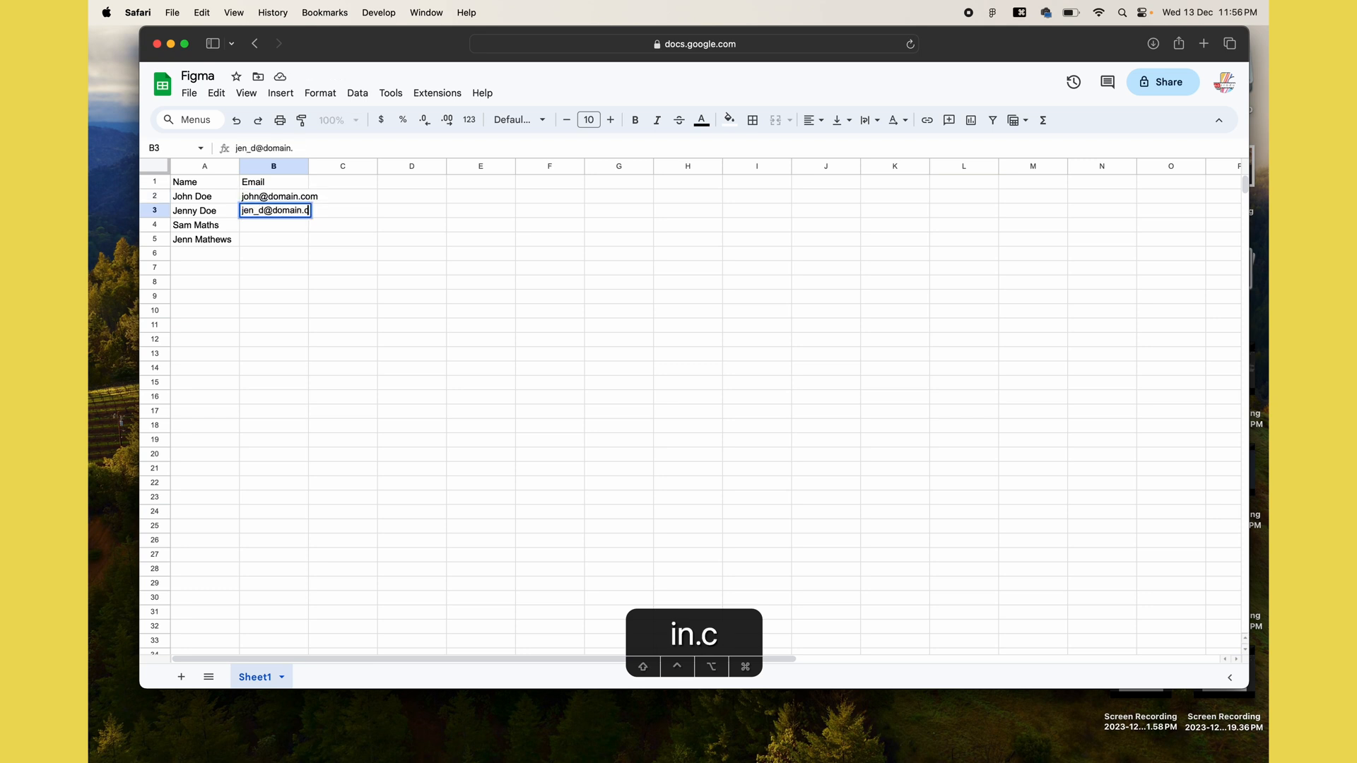
type("sam@domainname.com")
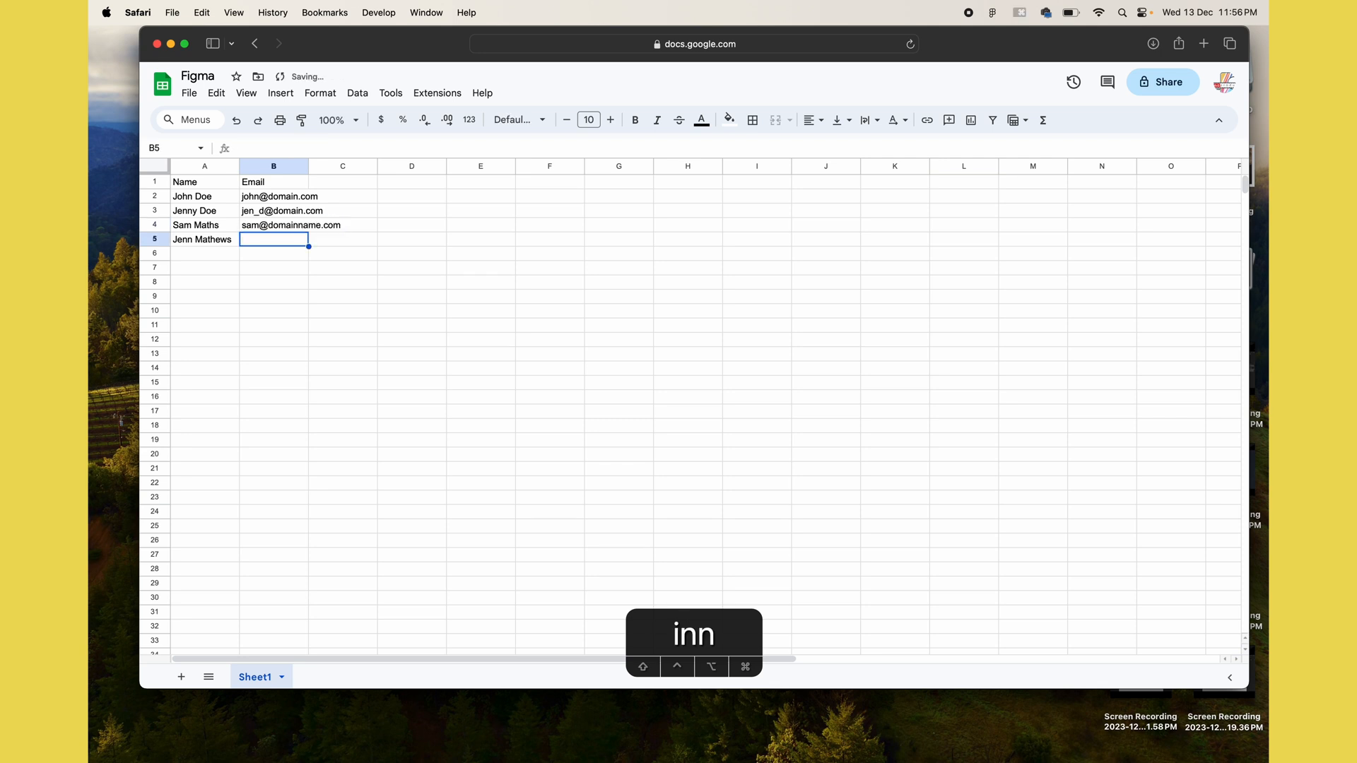
type("Ma")
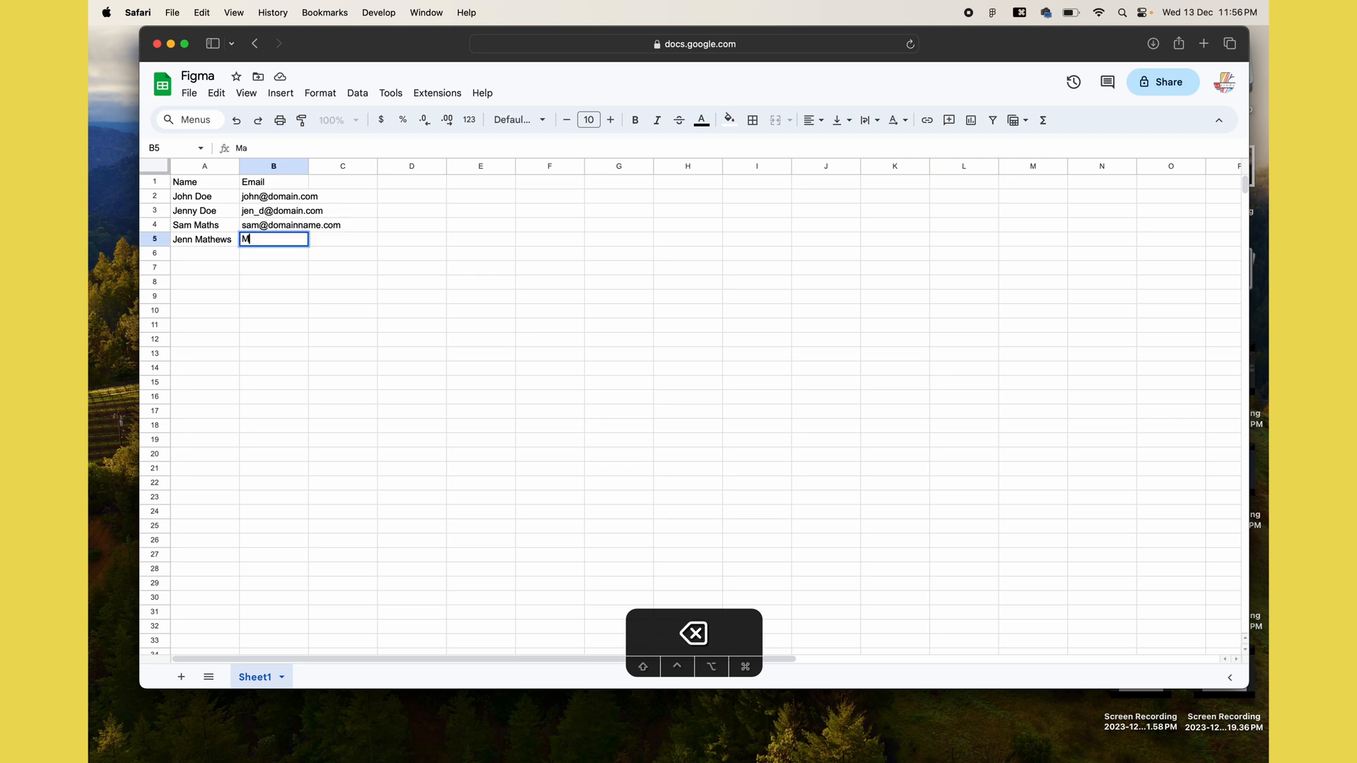
type("ats")
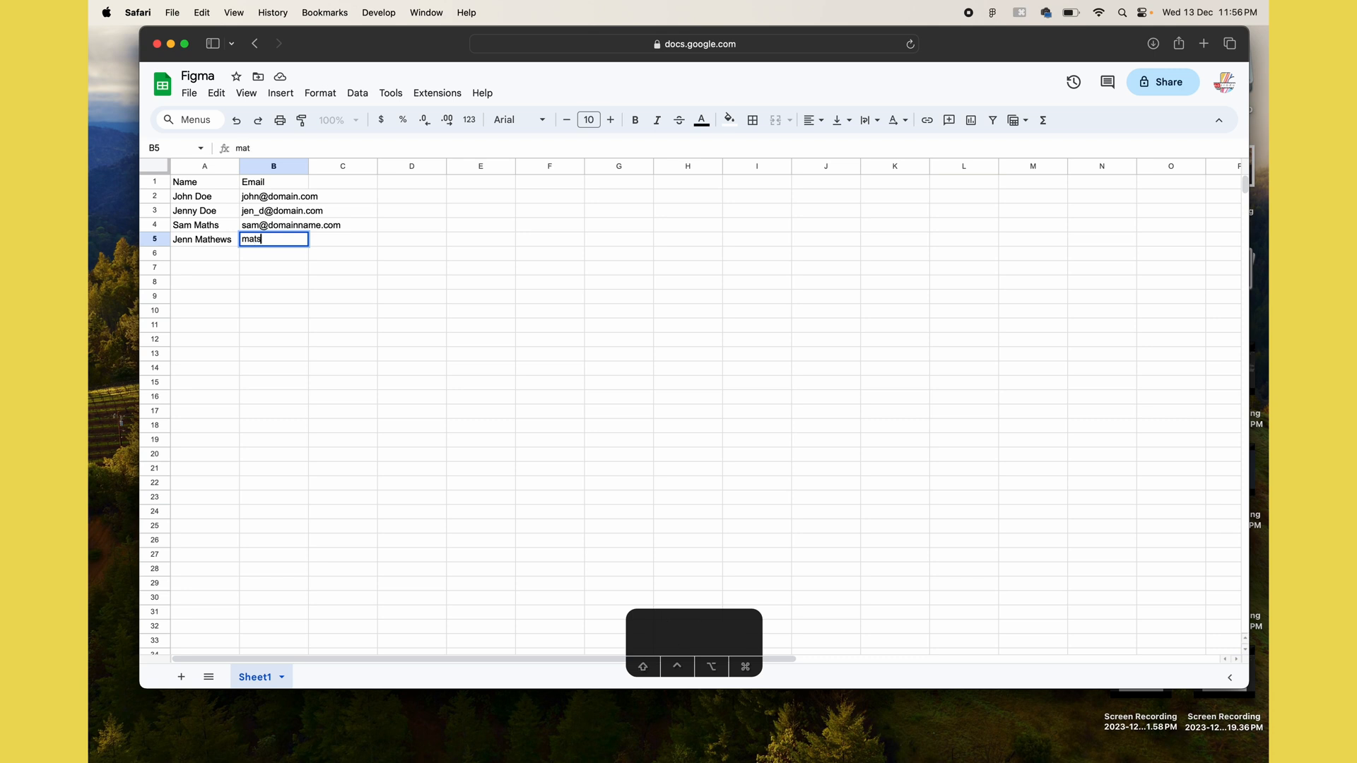
type("_jen")
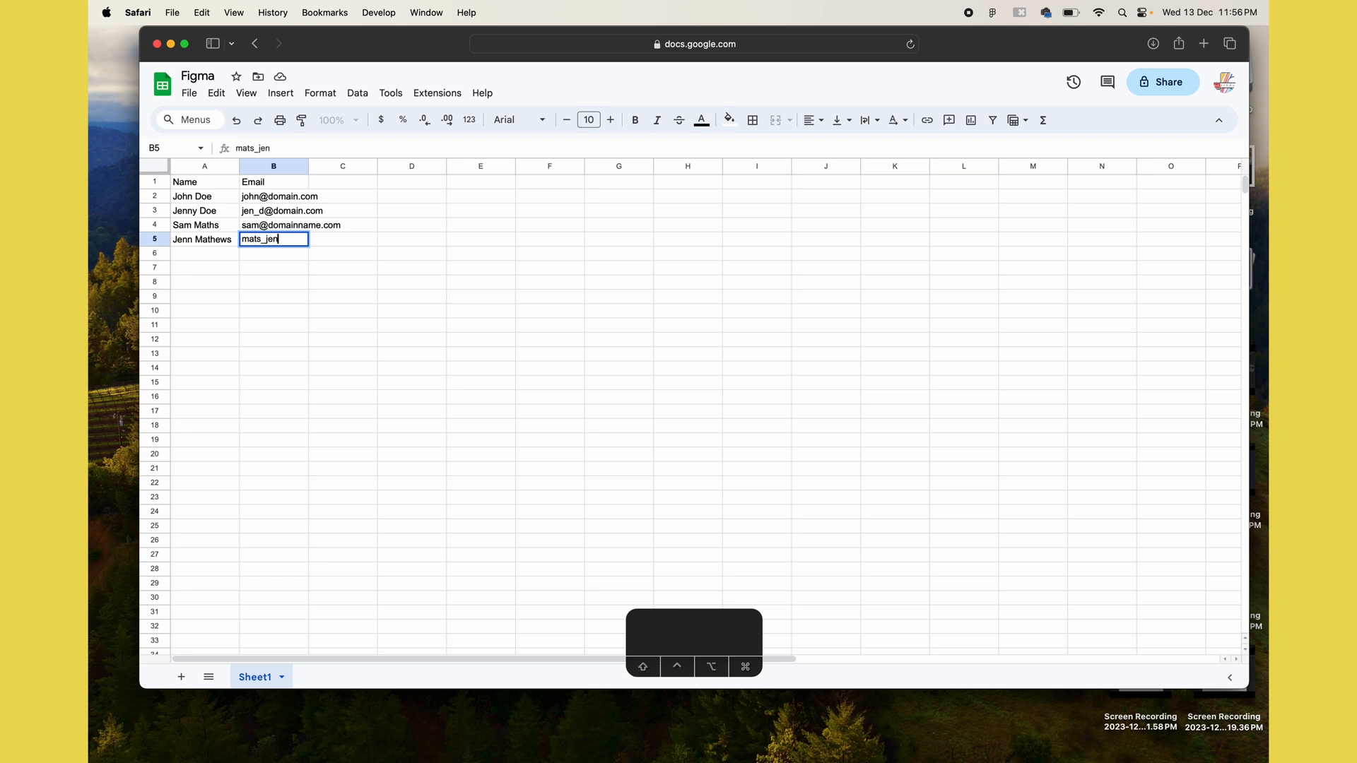
type("@doamin")
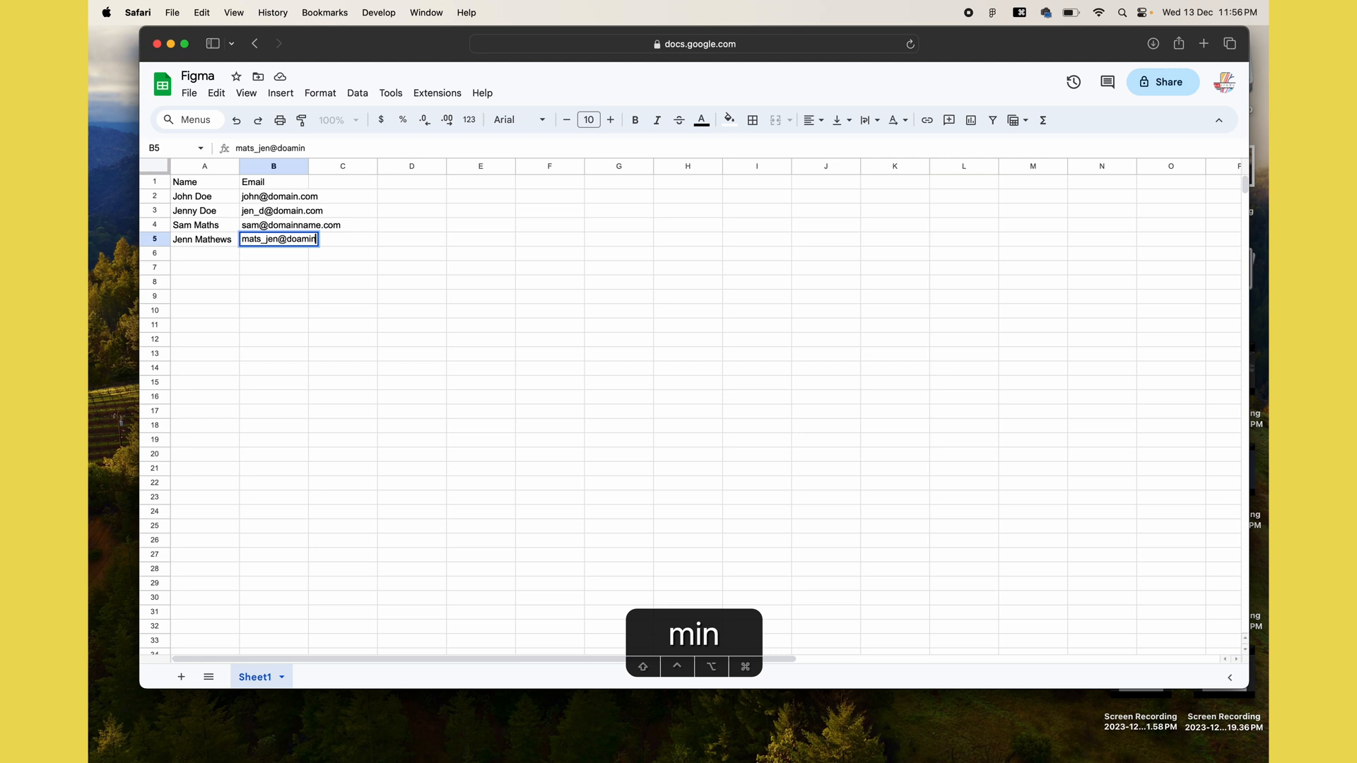
left_click(204, 267)
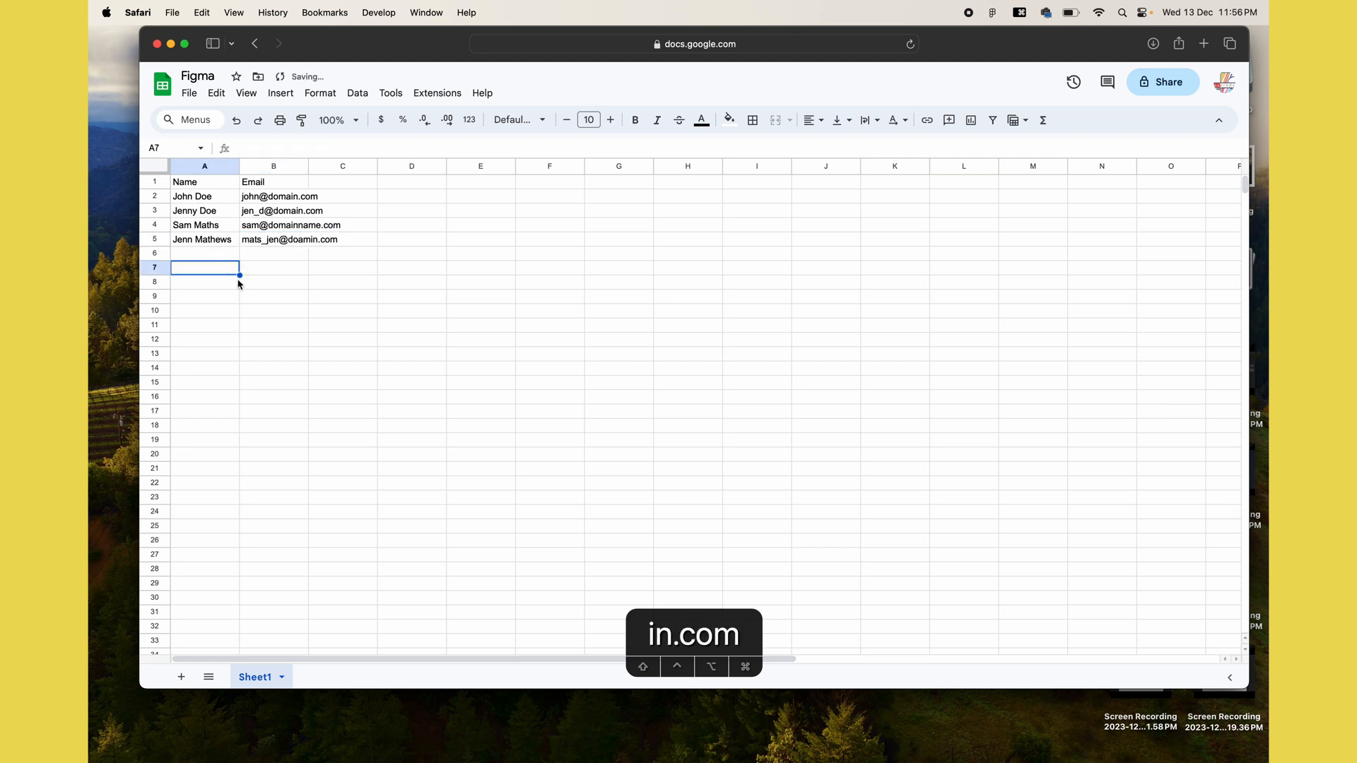
mouse_move(475, 203)
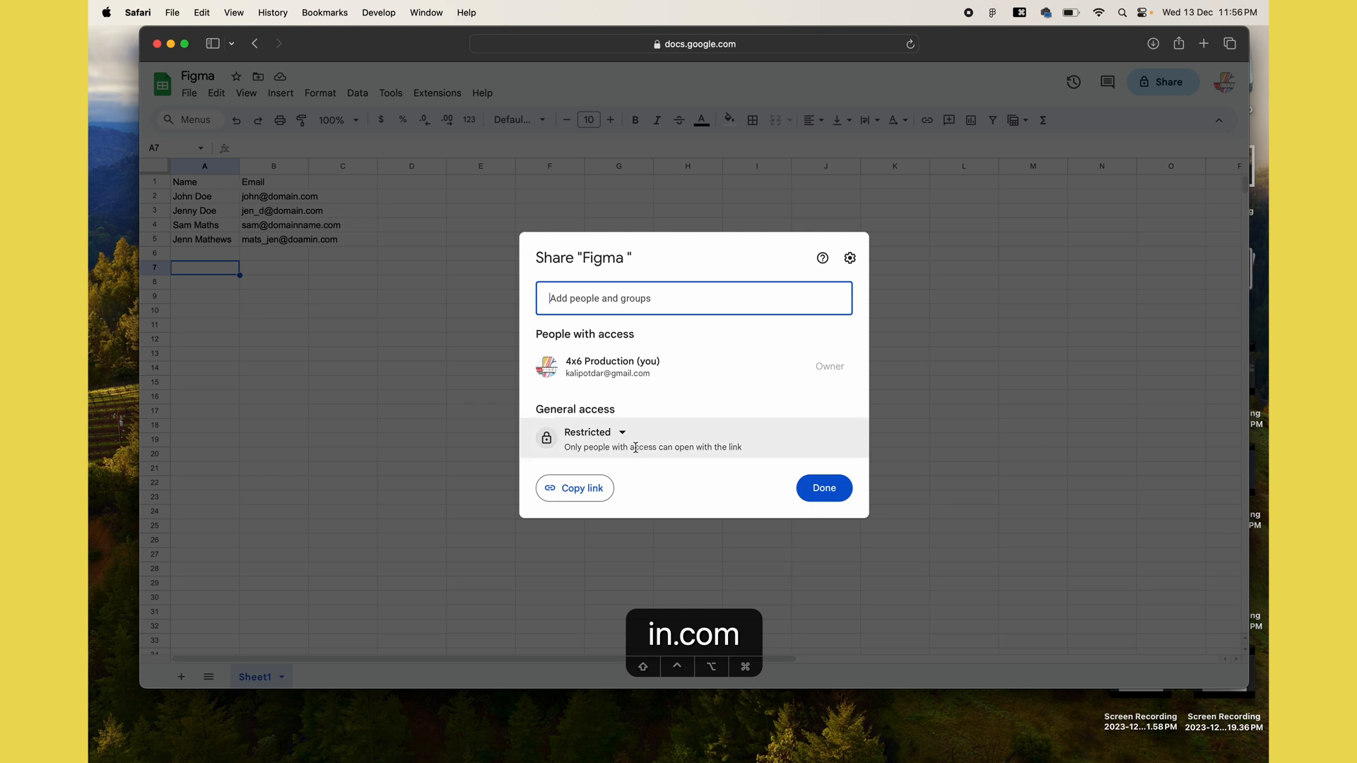
- Set General access to 'Anyone with the link' as Viewer and copy the link
left_click(595, 431)
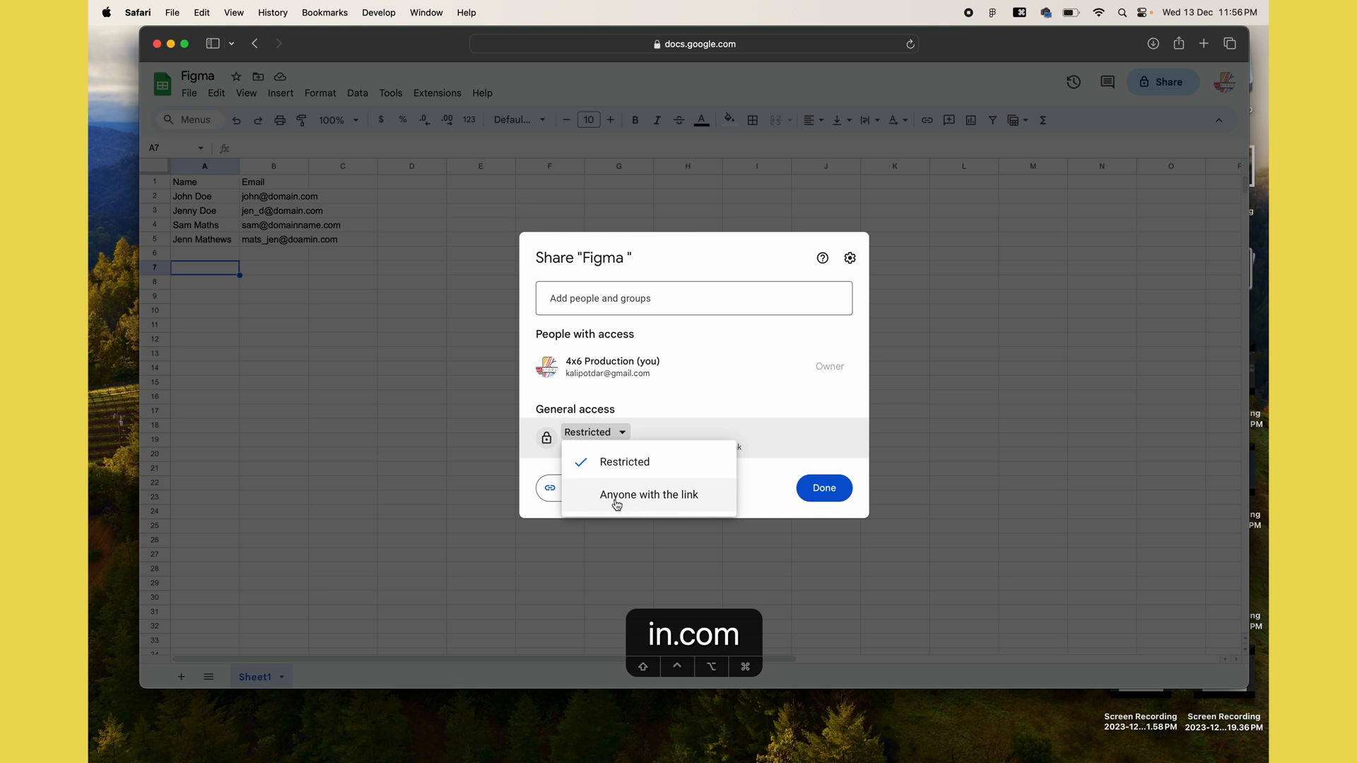
mouse_move(623, 502)
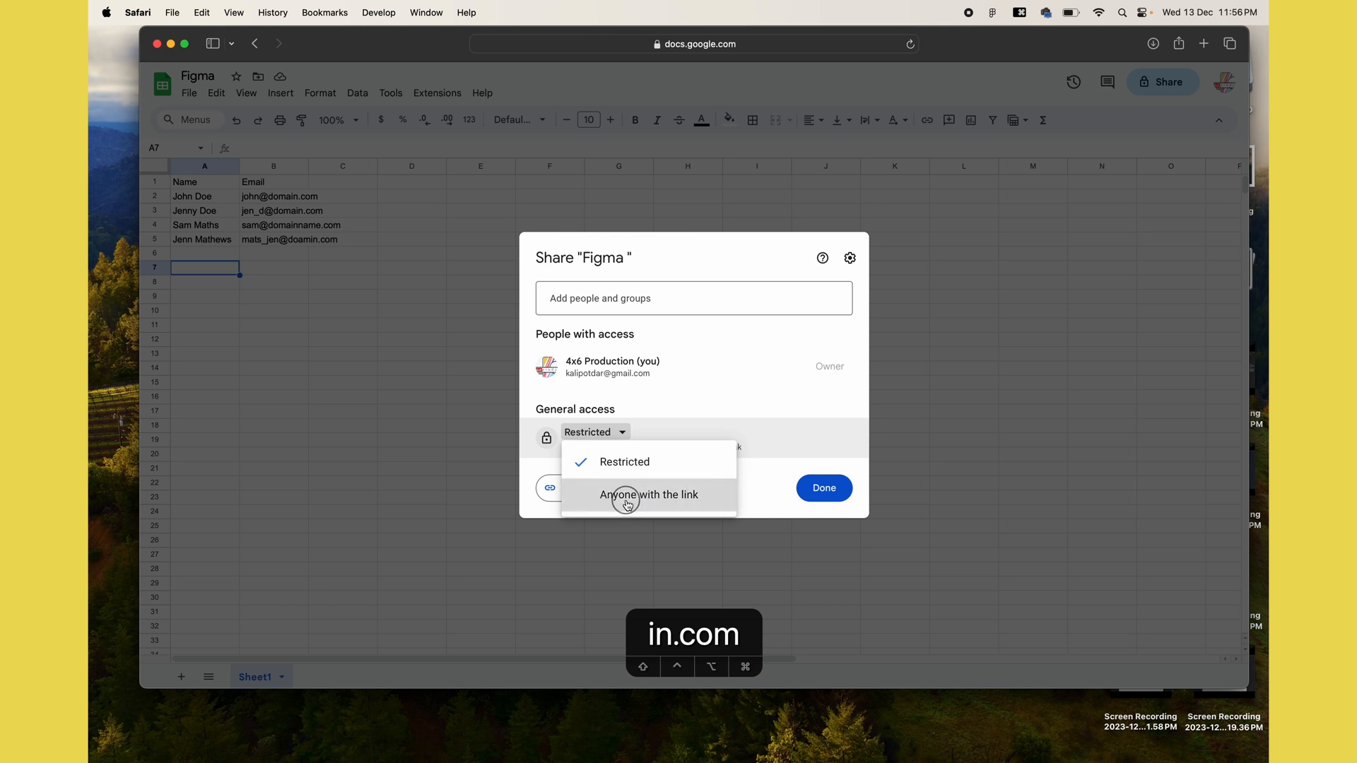
left_click(649, 494)
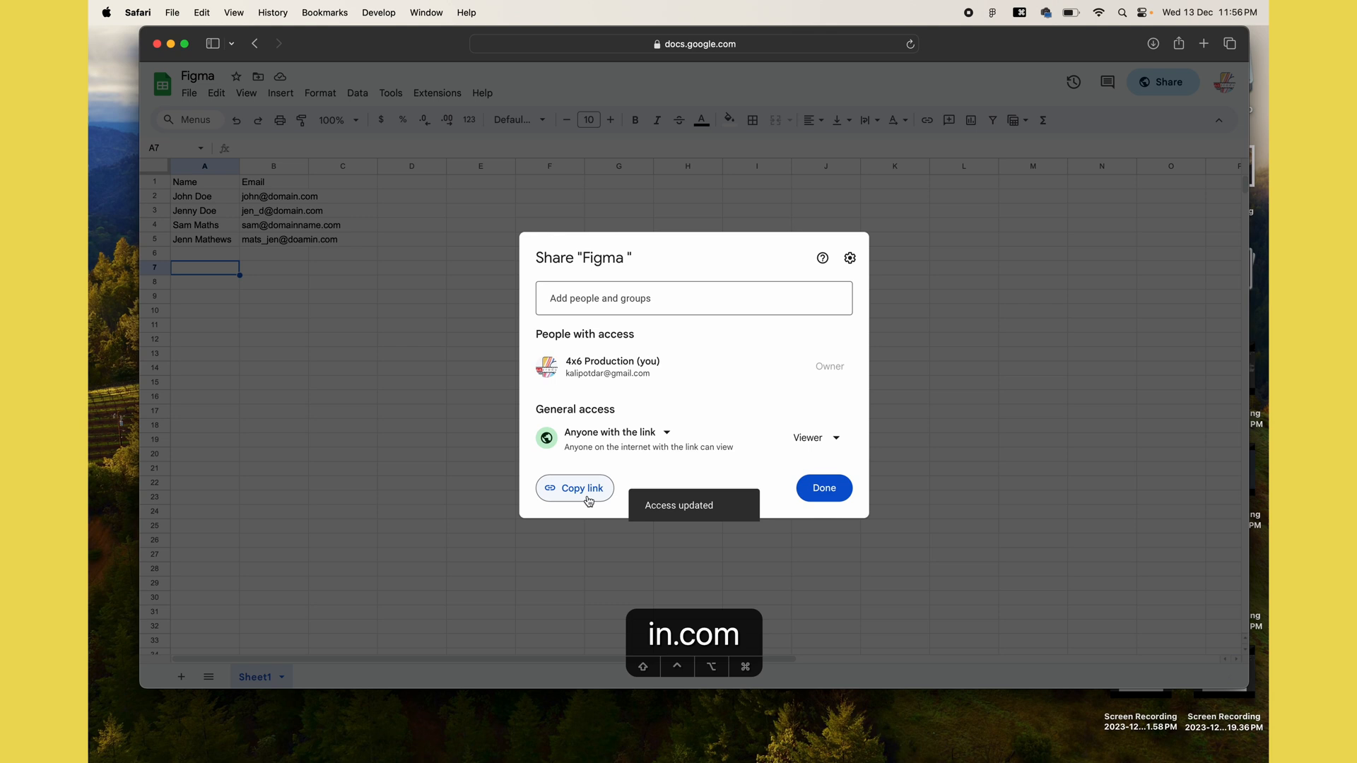
left_click(574, 489)
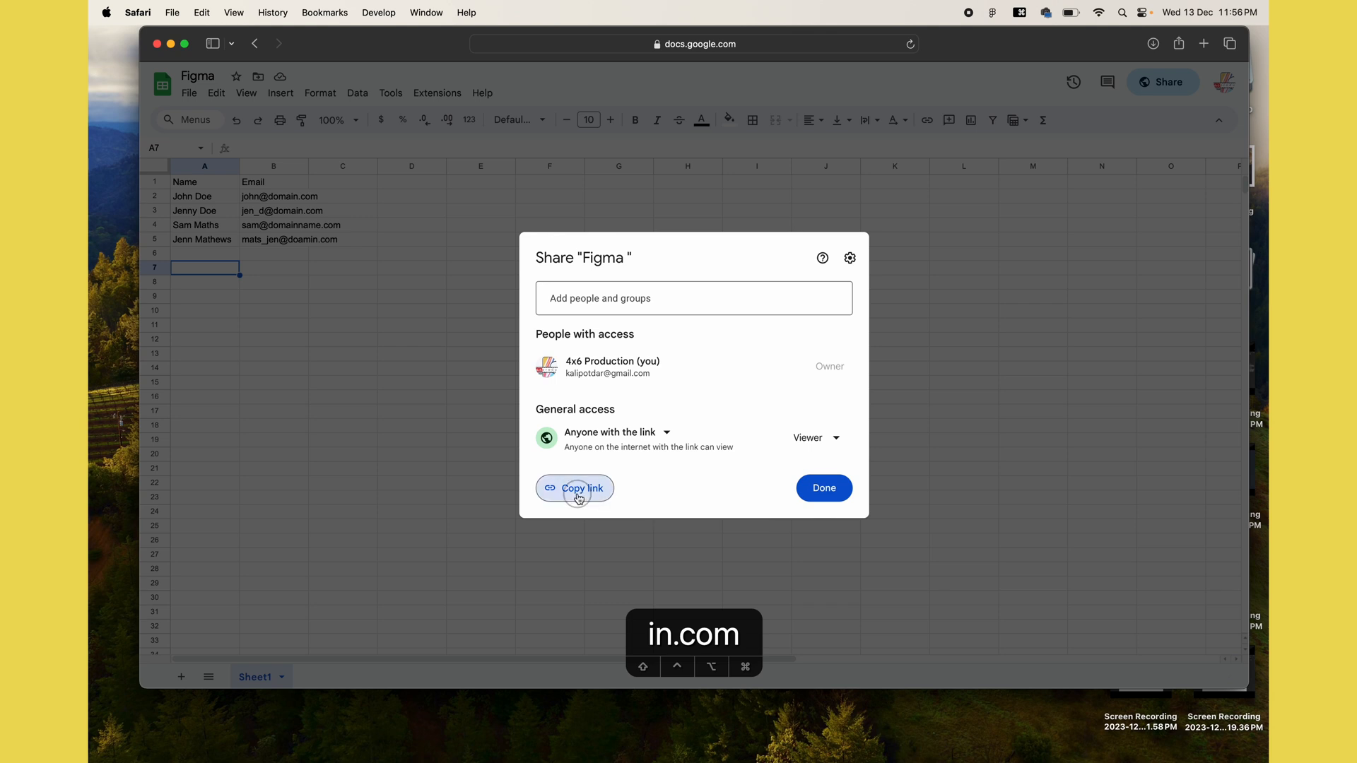
left_click(573, 488)
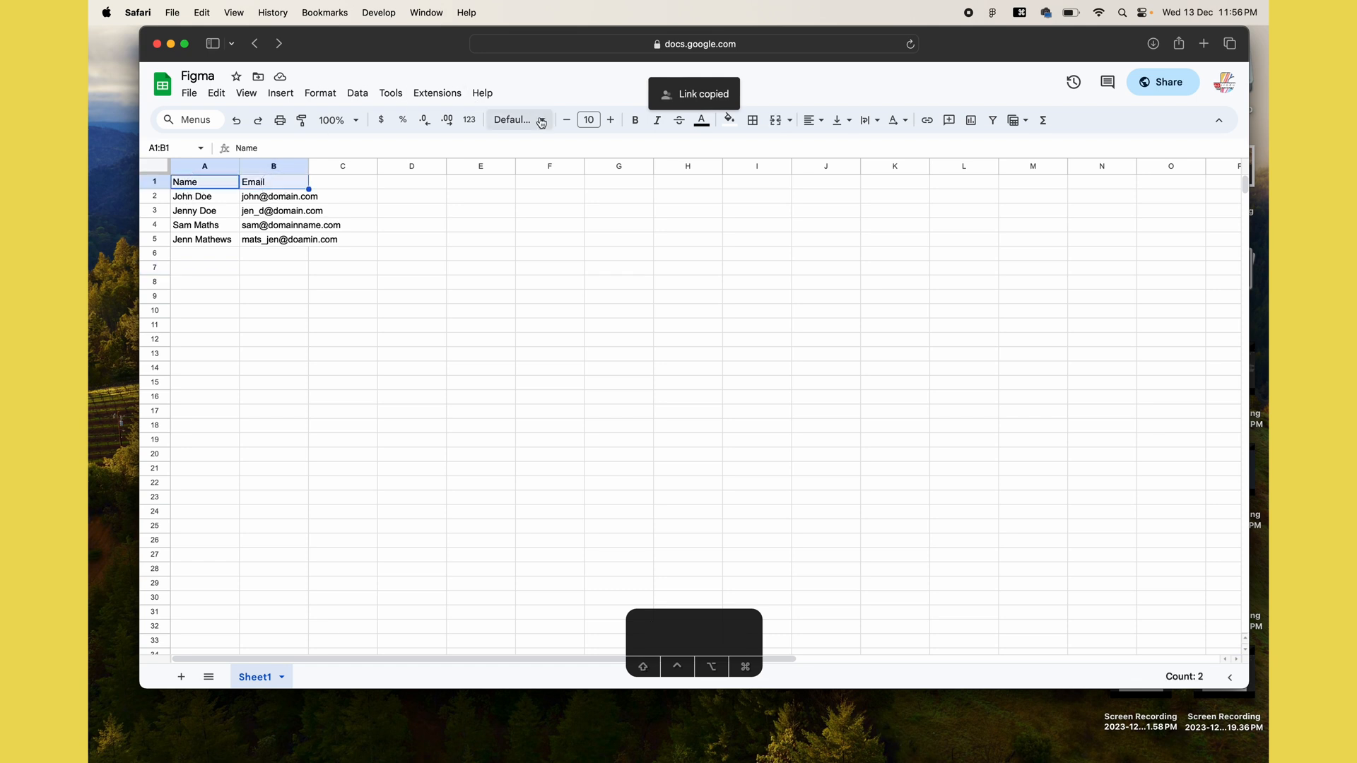
left_click(343, 397)
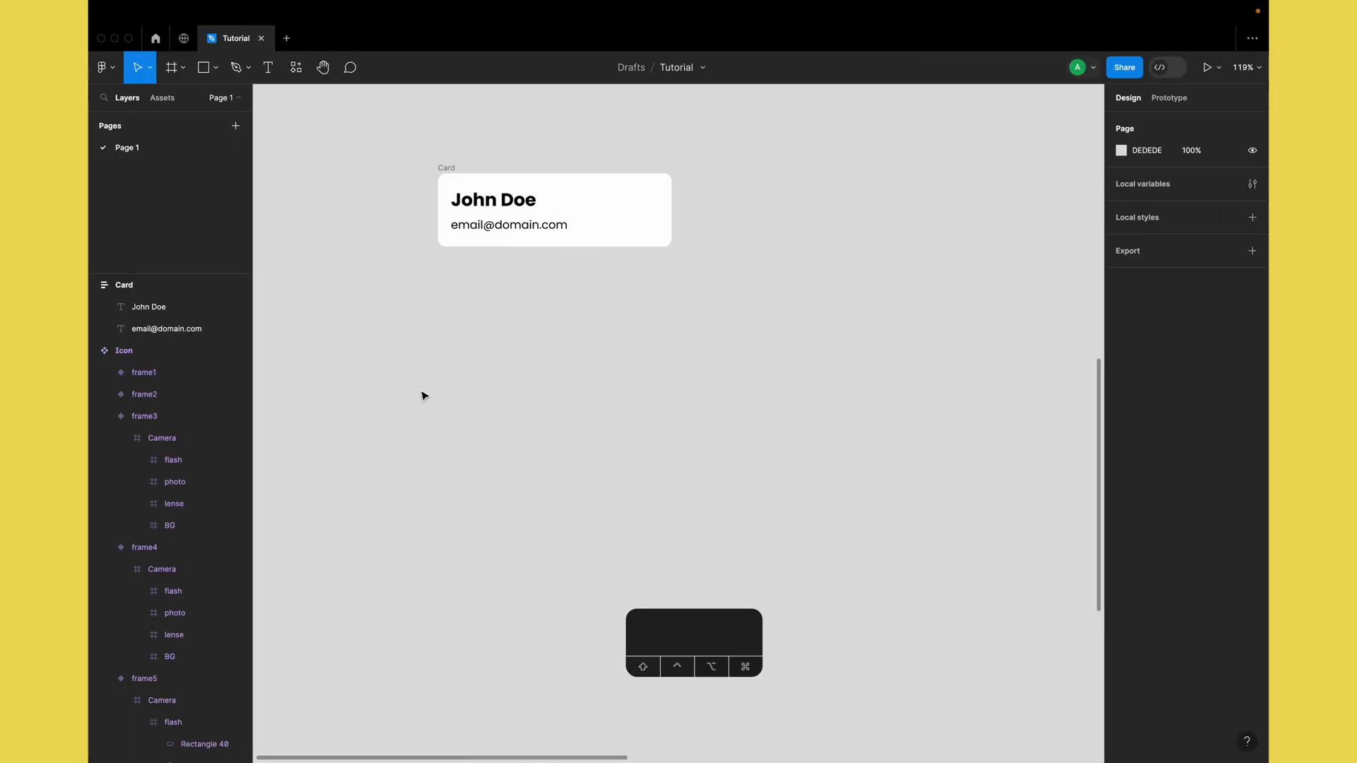
left_click(493, 199)
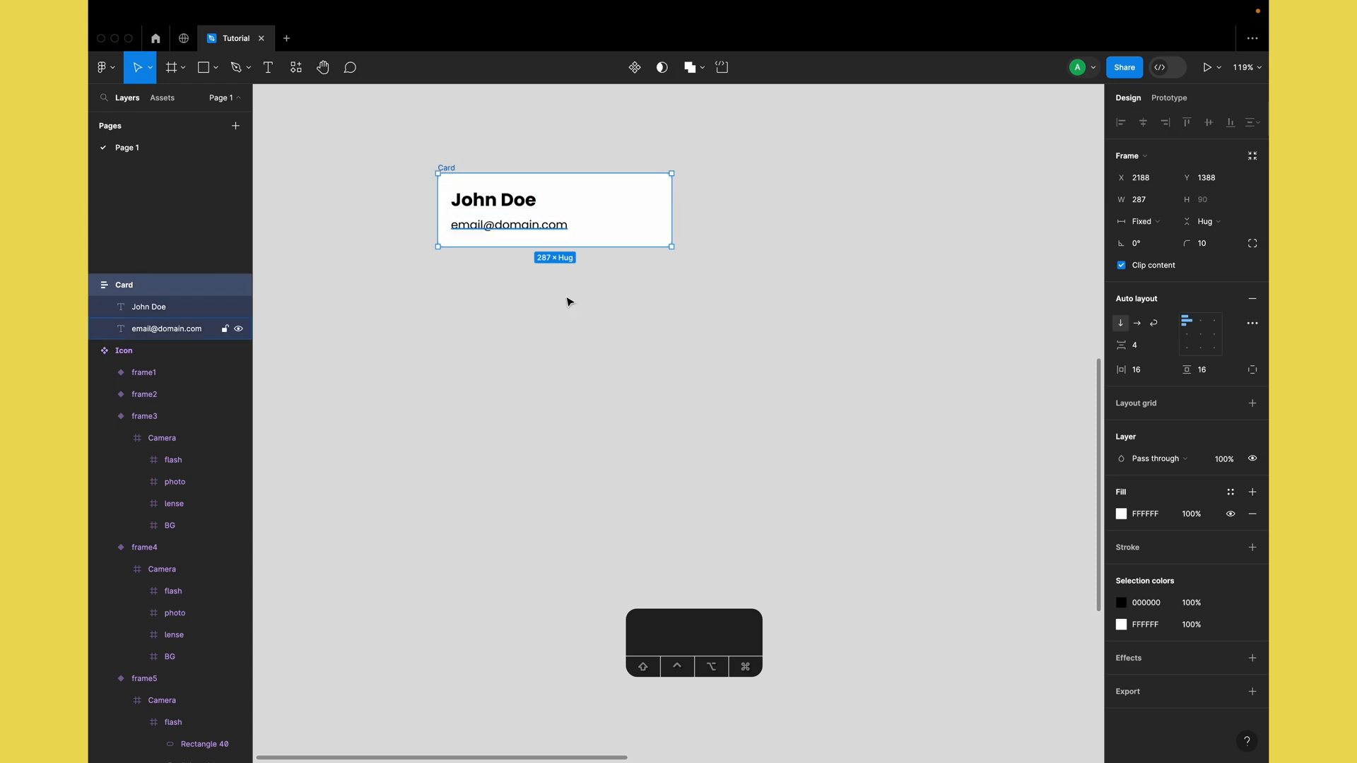
left_click(494, 200)
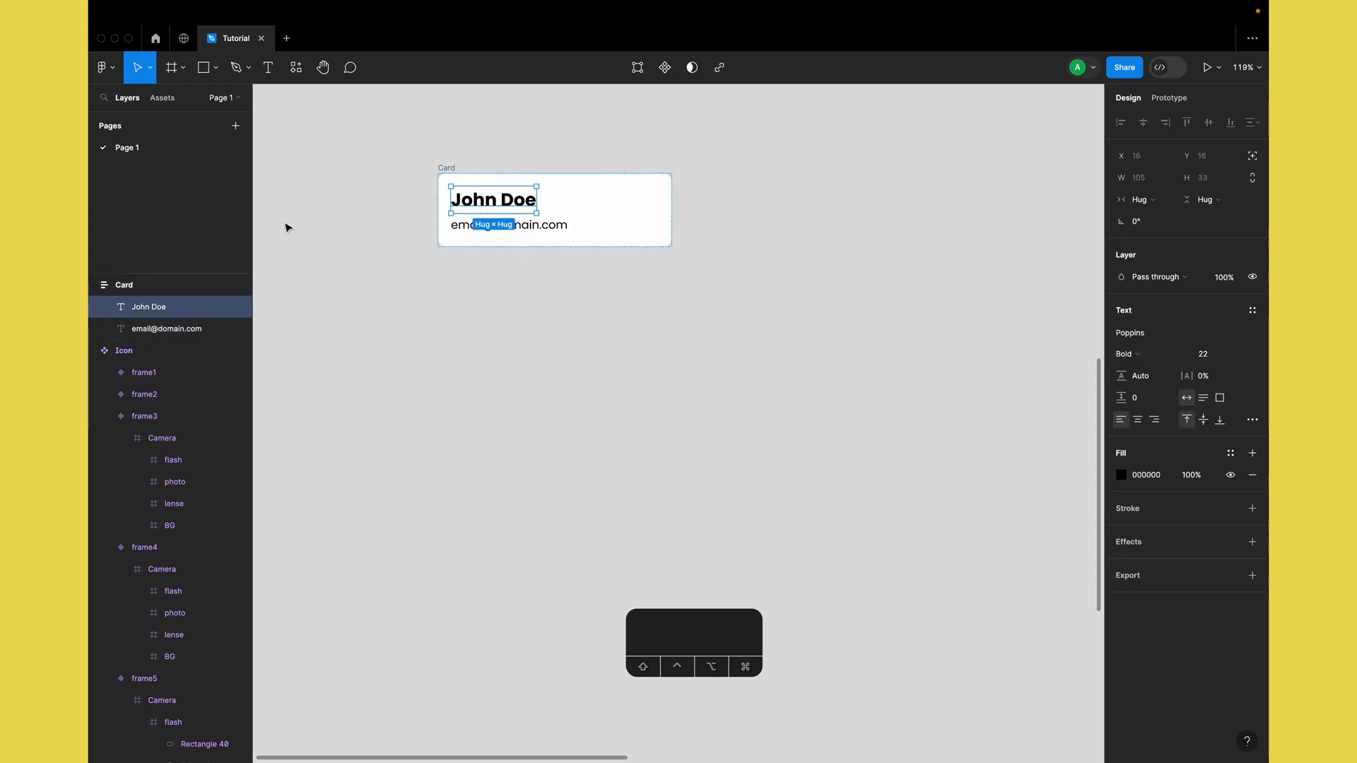
double_click(147, 306)
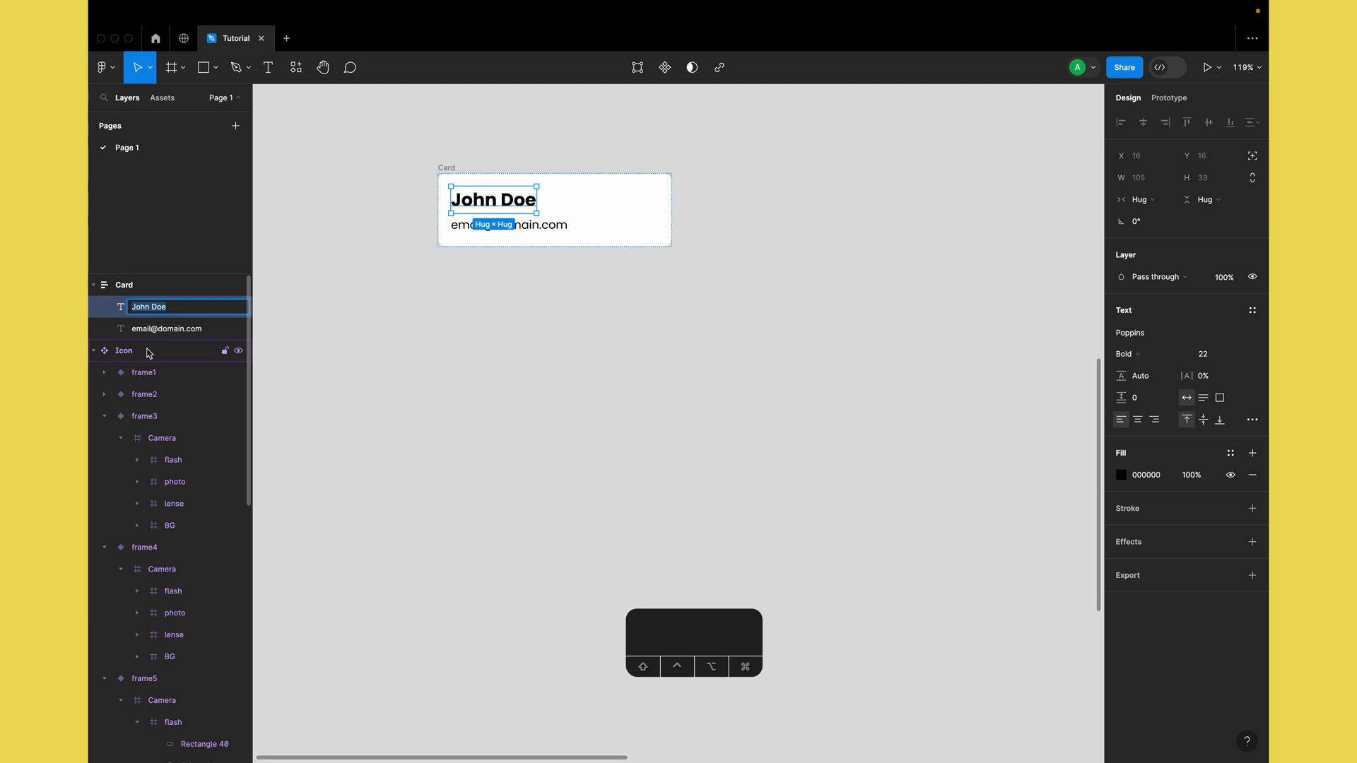
type("Name")
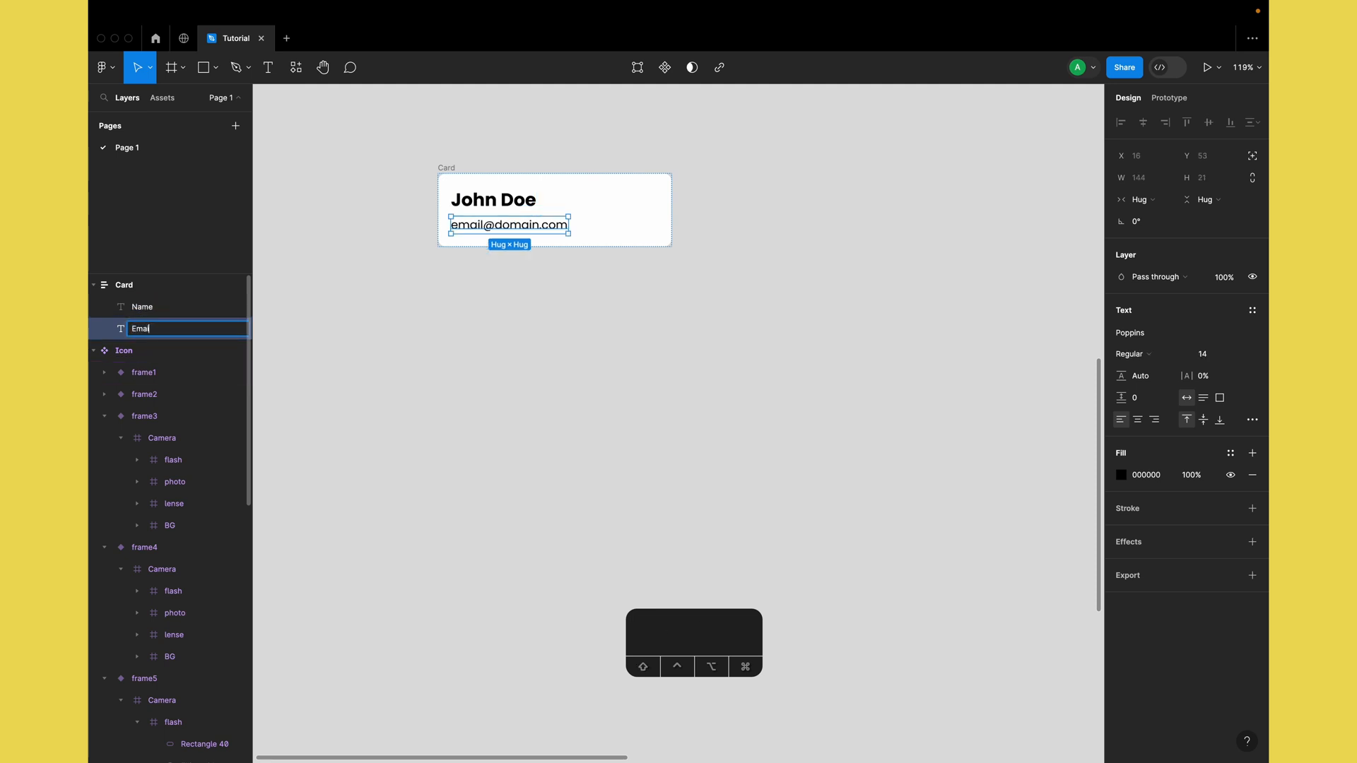
left_click(142, 306)
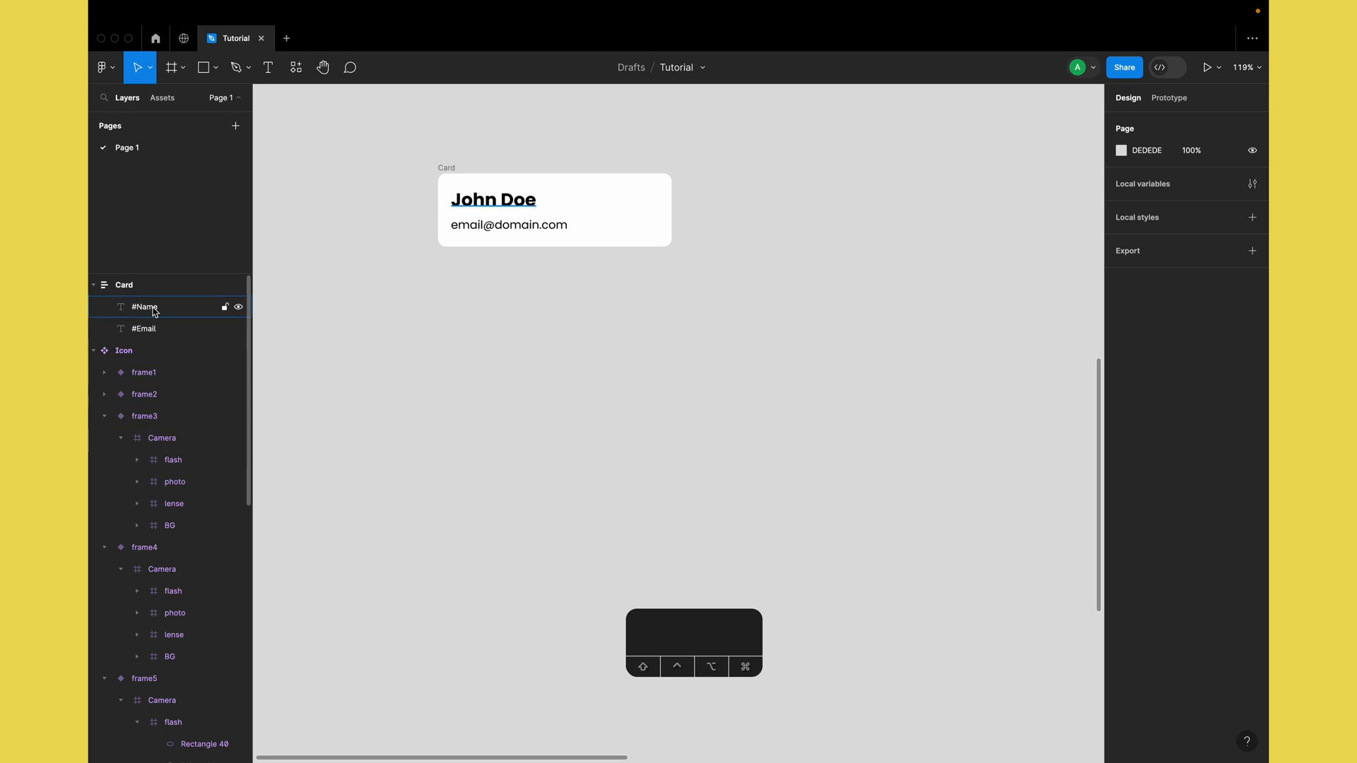
left_click(124, 285)
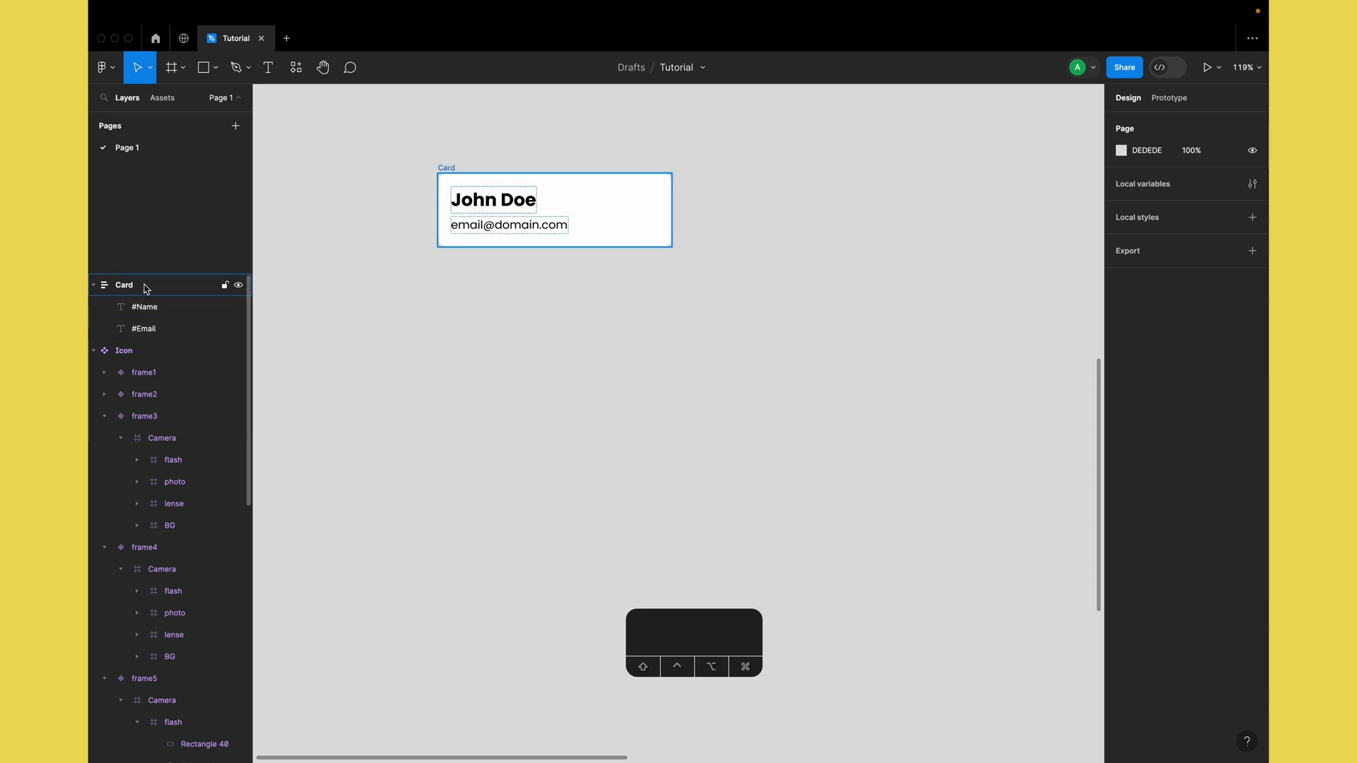
left_click(144, 329)
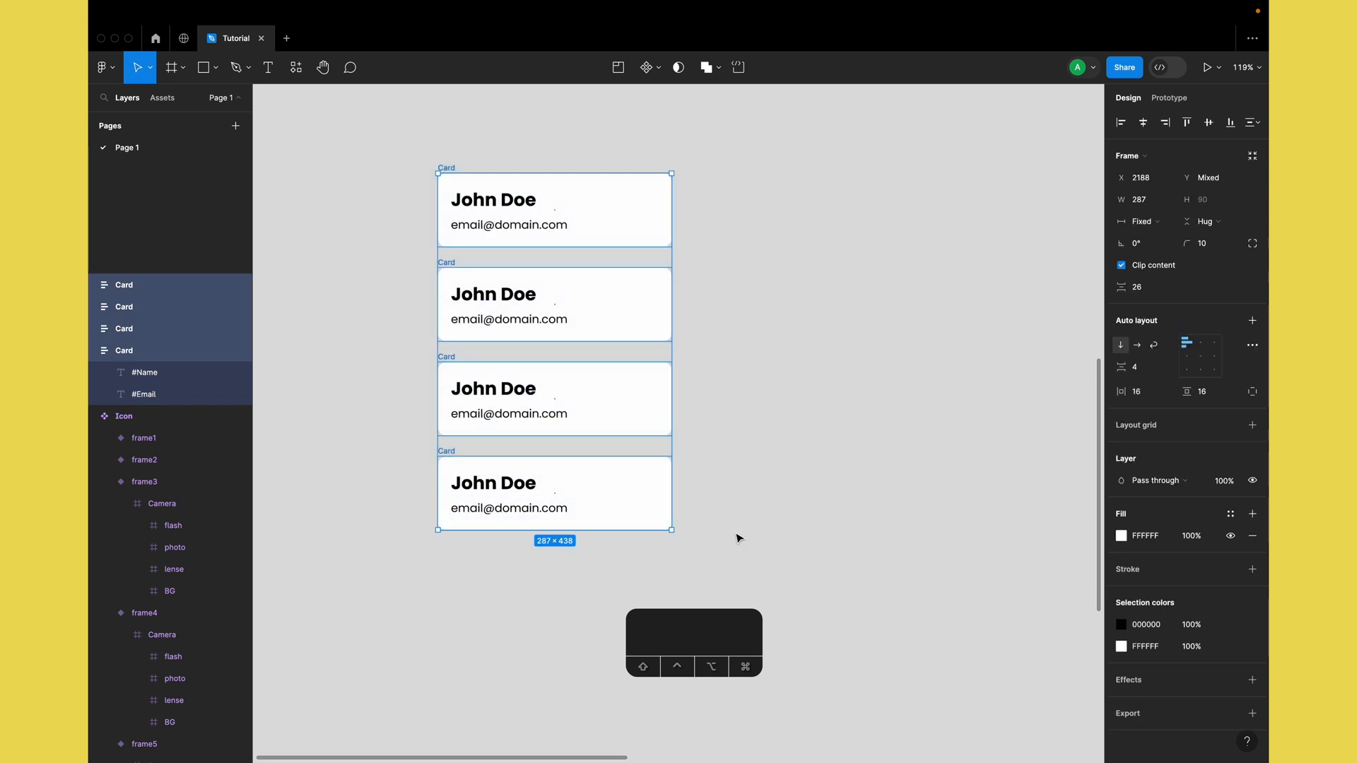
mouse_move(800, 578)
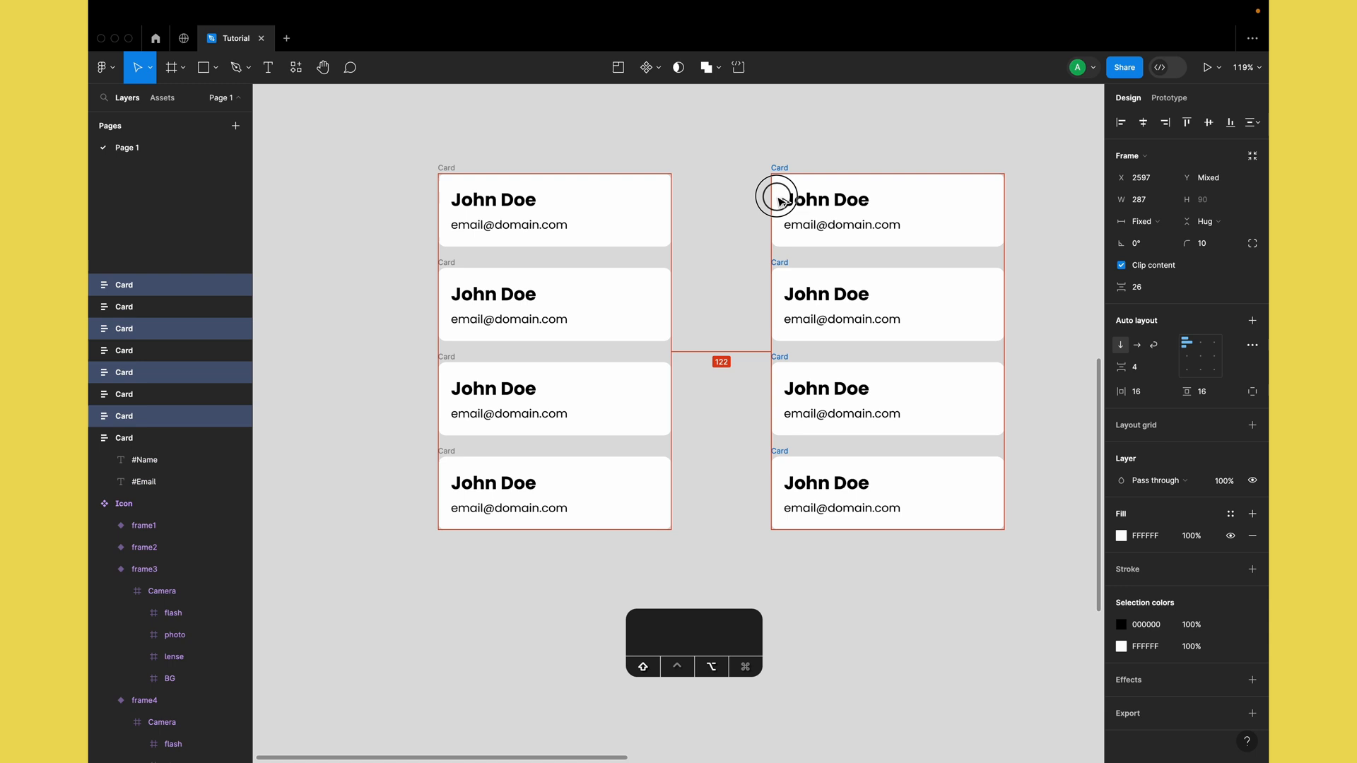
- Wrap the copied card stack in an auto-layout frame with 20 padding and a dark grey fill
key("shift+a")
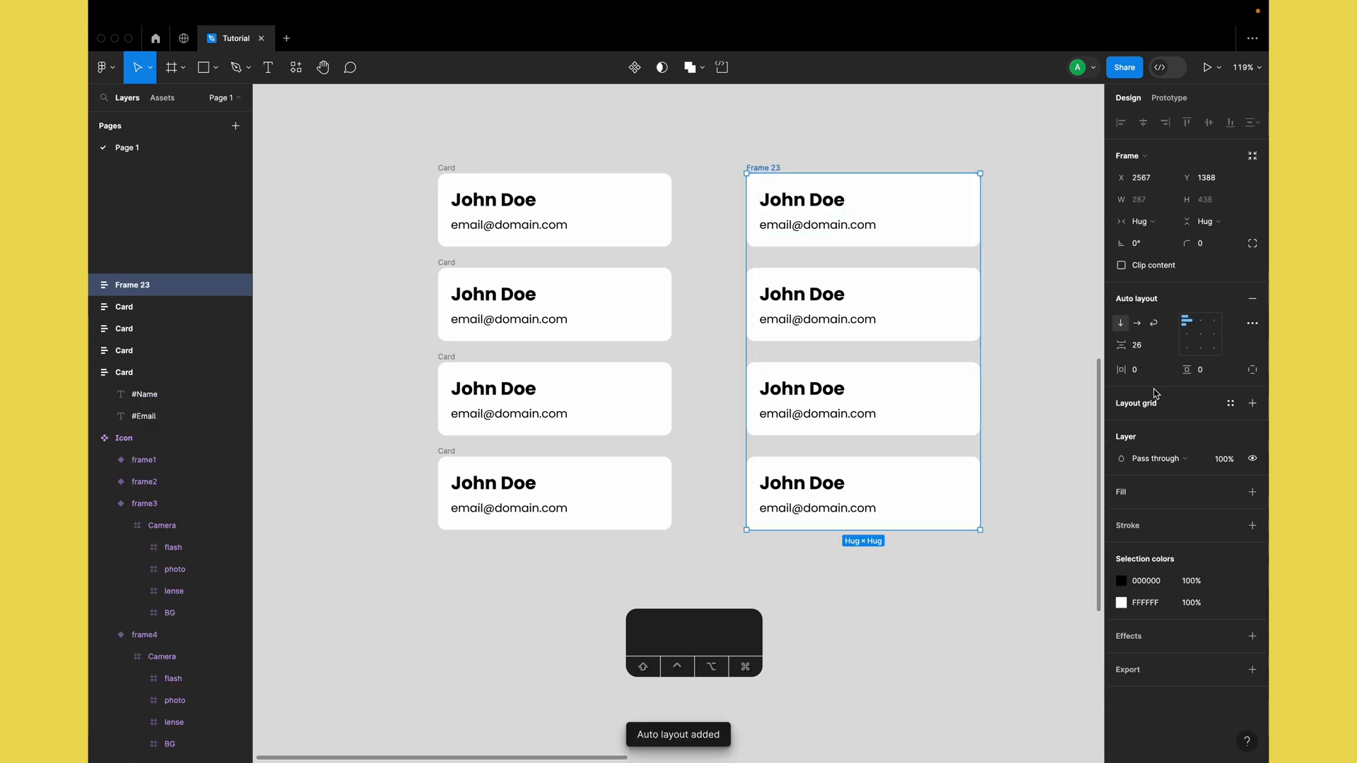
type("20")
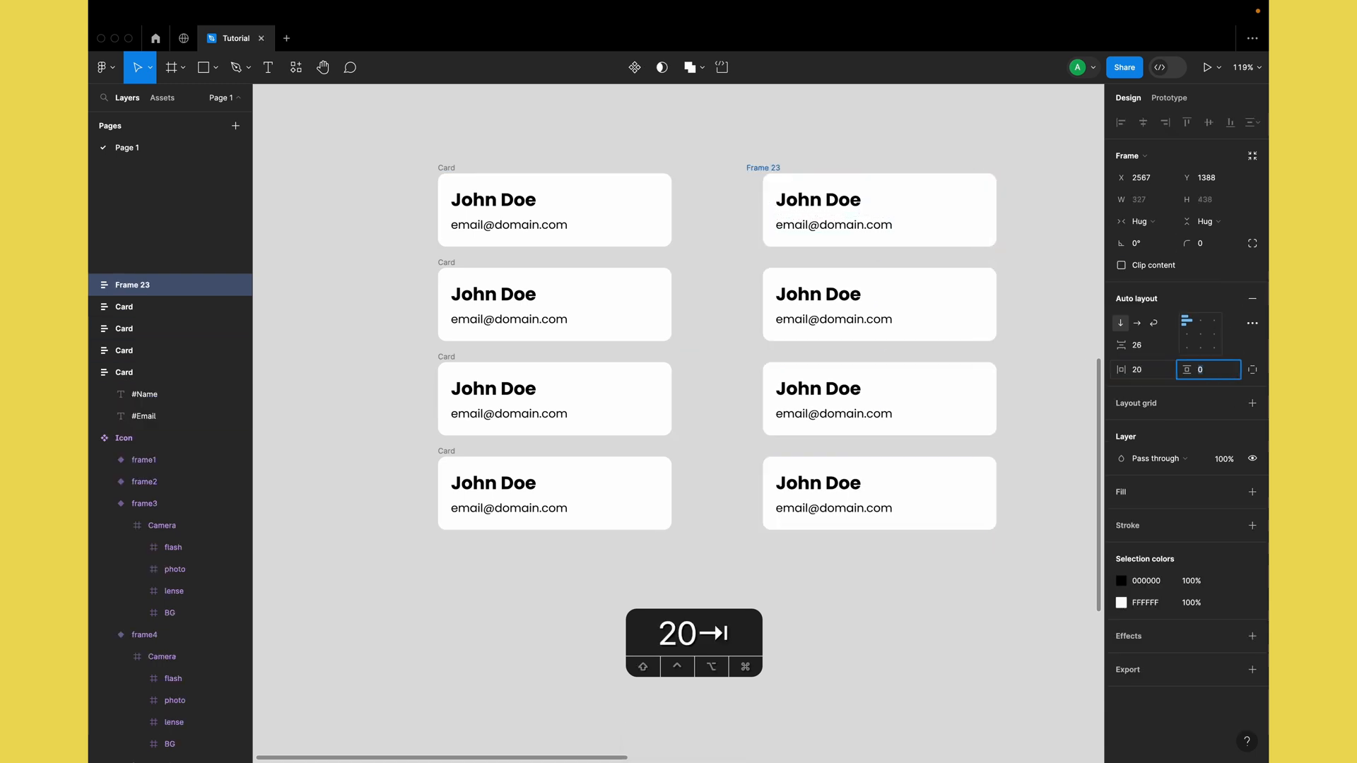
type("20")
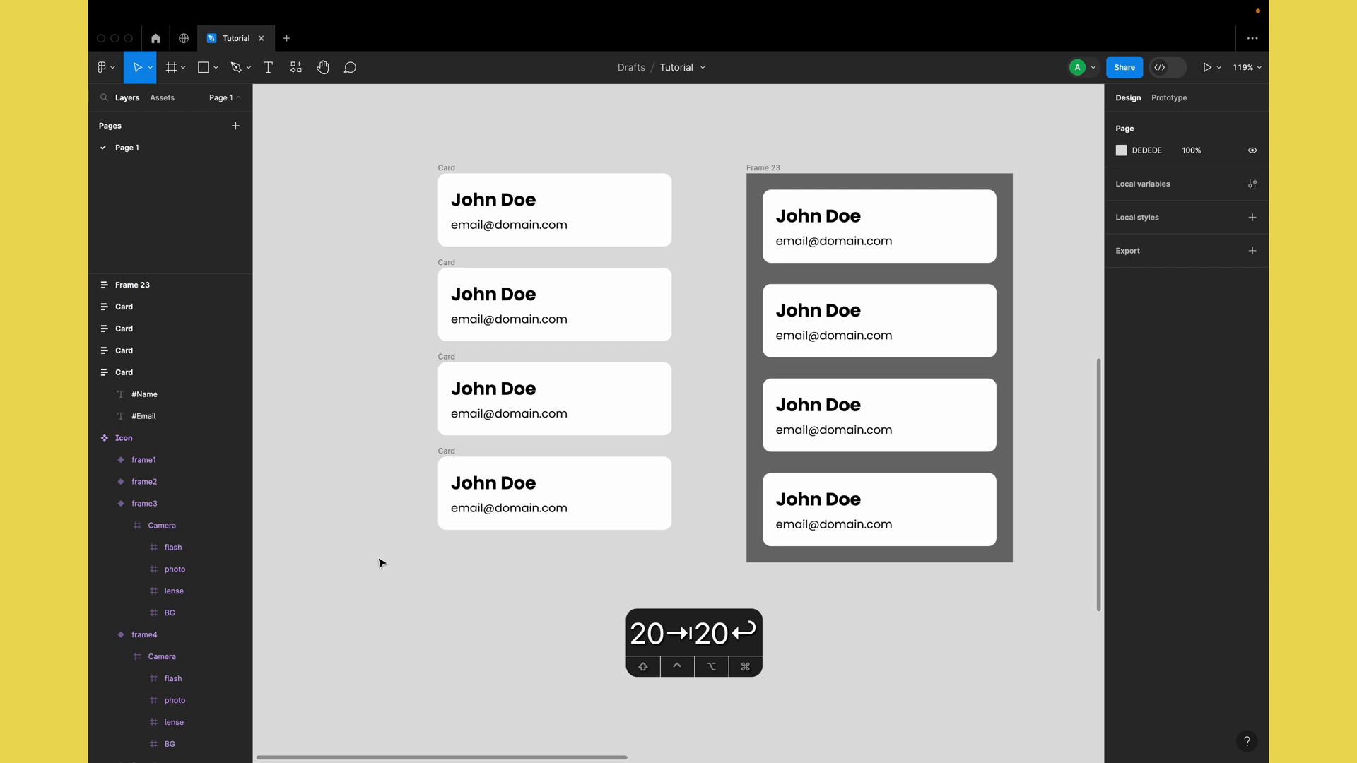
key("cmd+/")
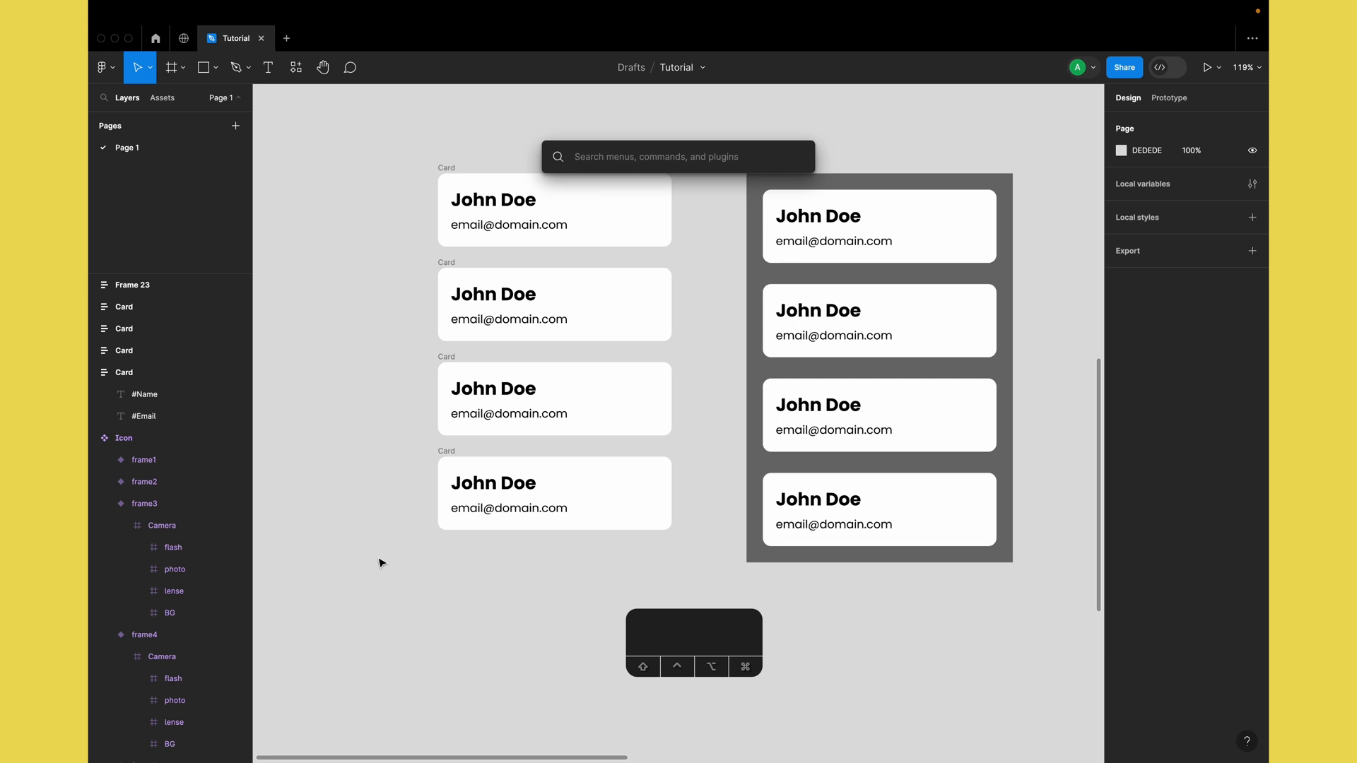
- Run Google Sheets Sync with the sheet's share link, updating the current page only
type("goo")
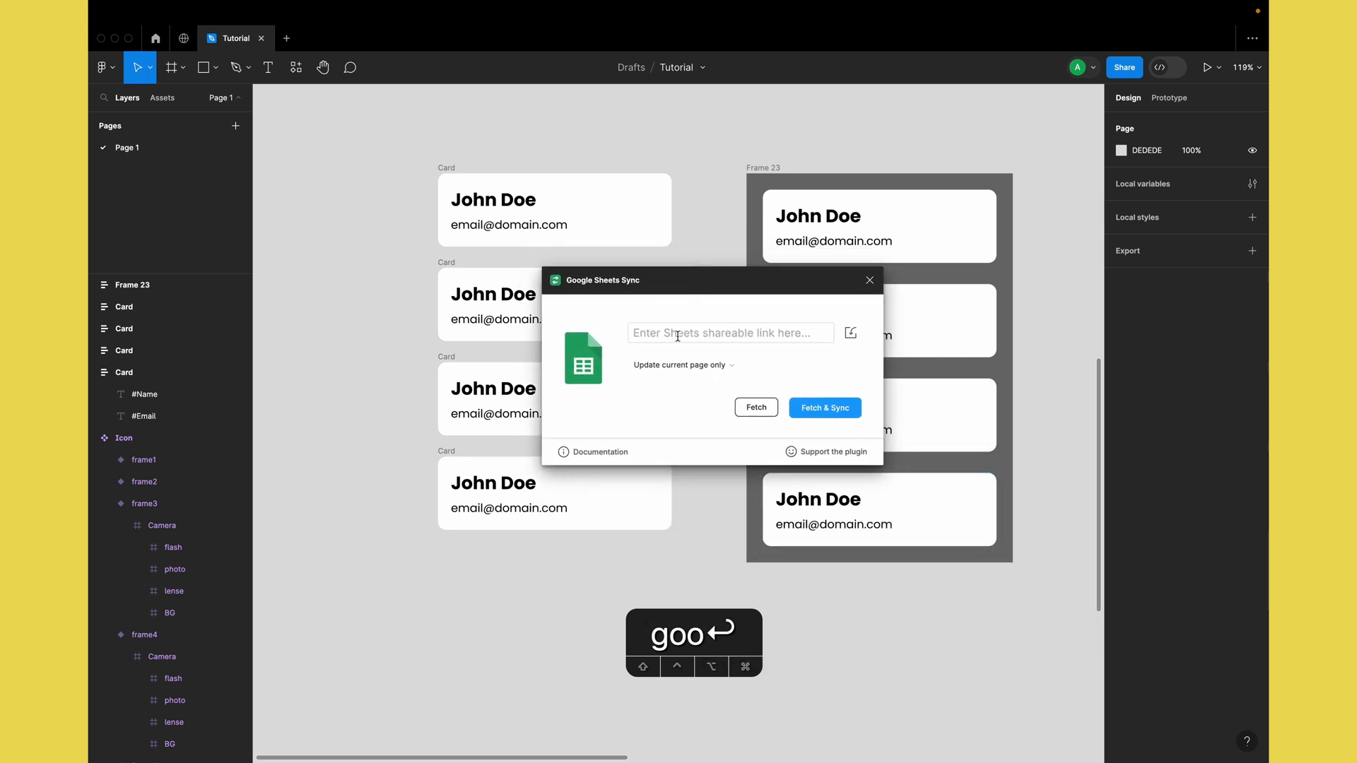
left_click(729, 333)
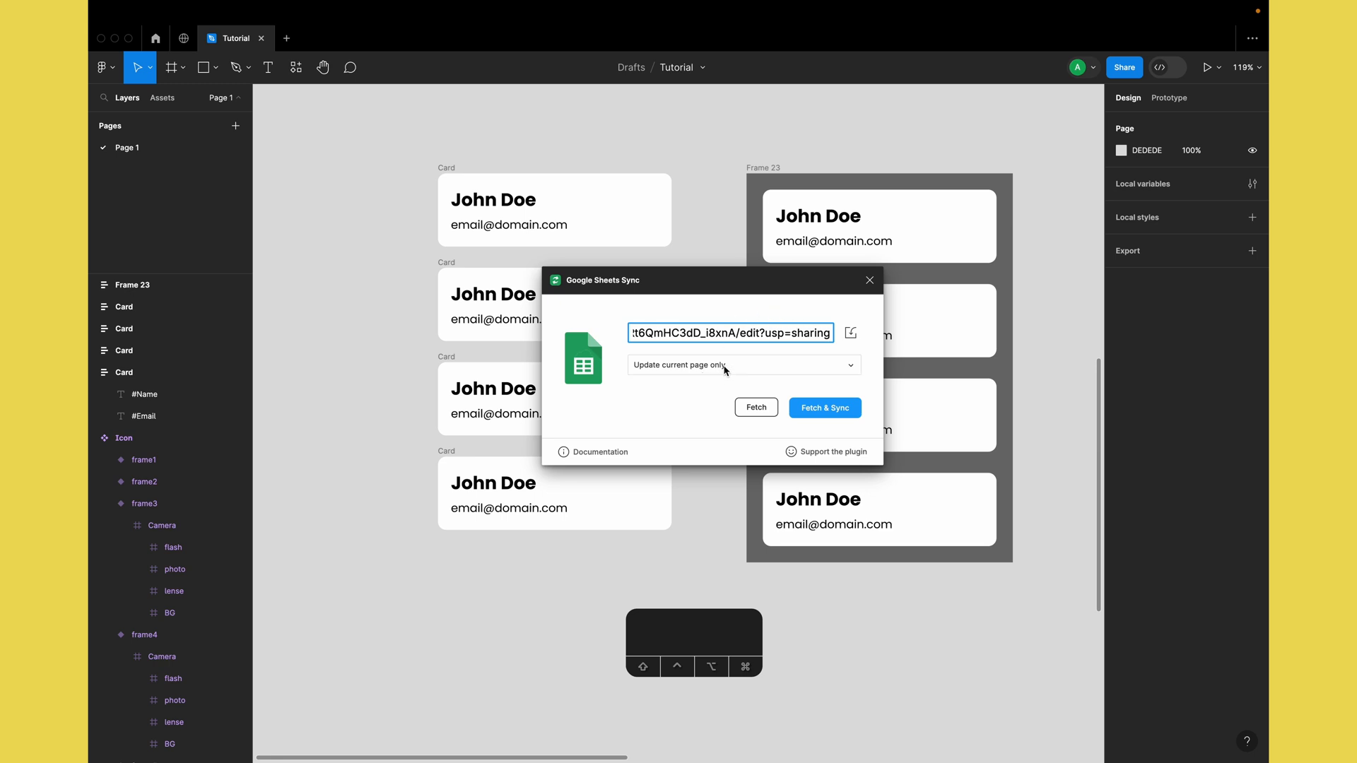
mouse_move(704, 370)
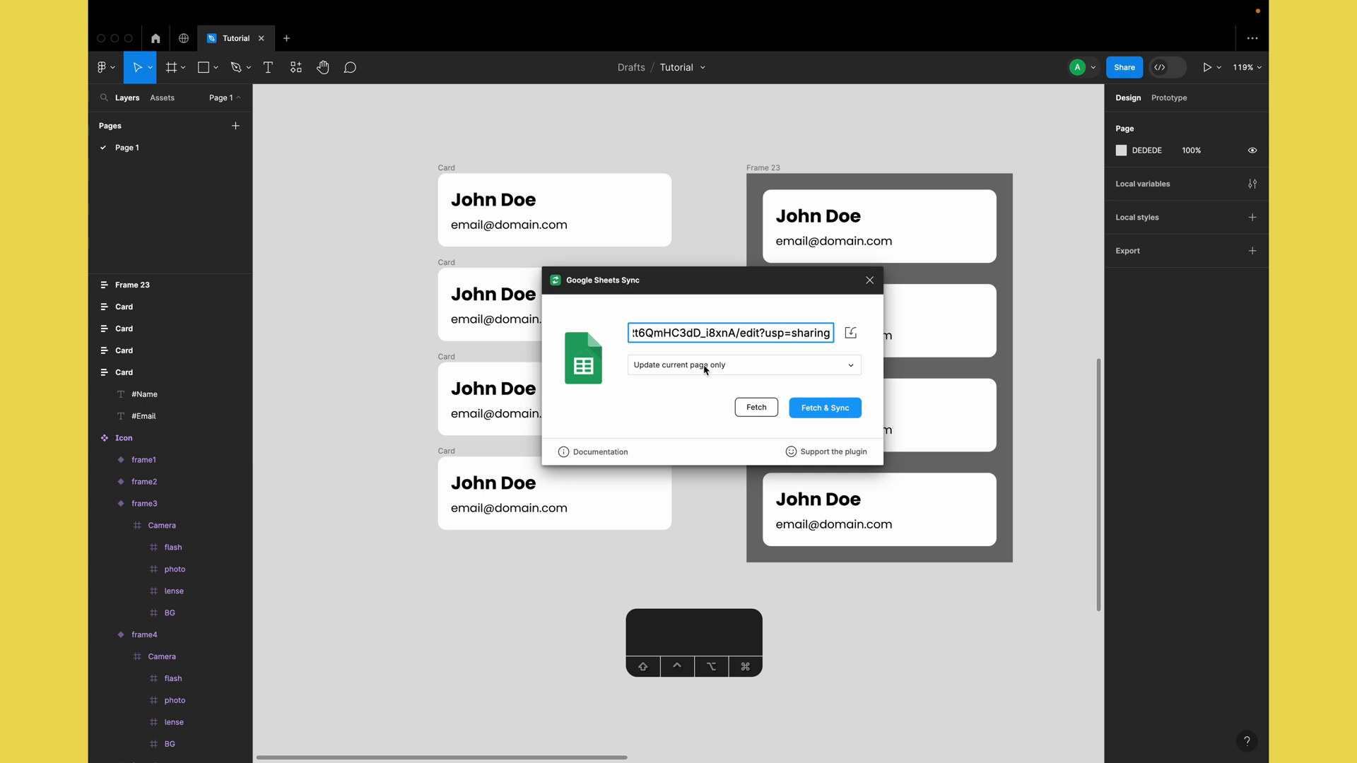
left_click(741, 365)
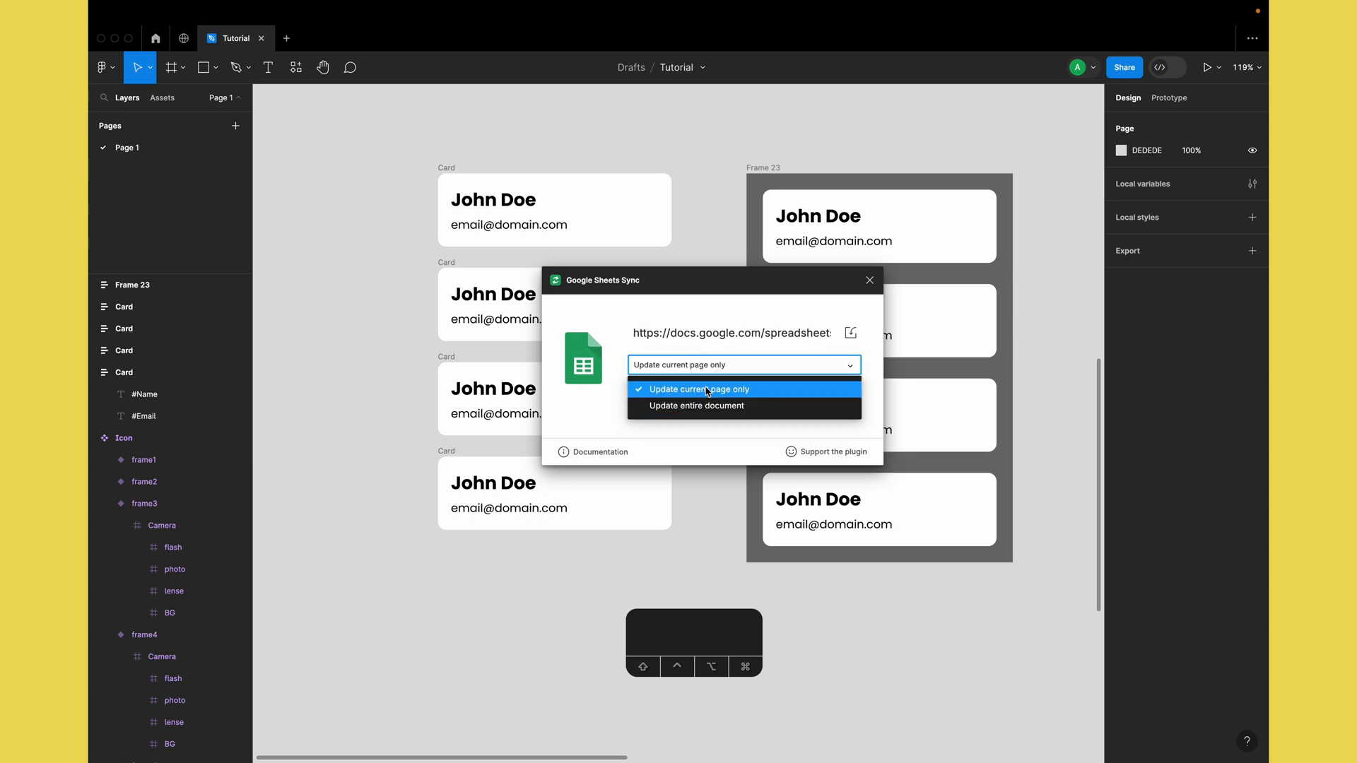
left_click(702, 389)
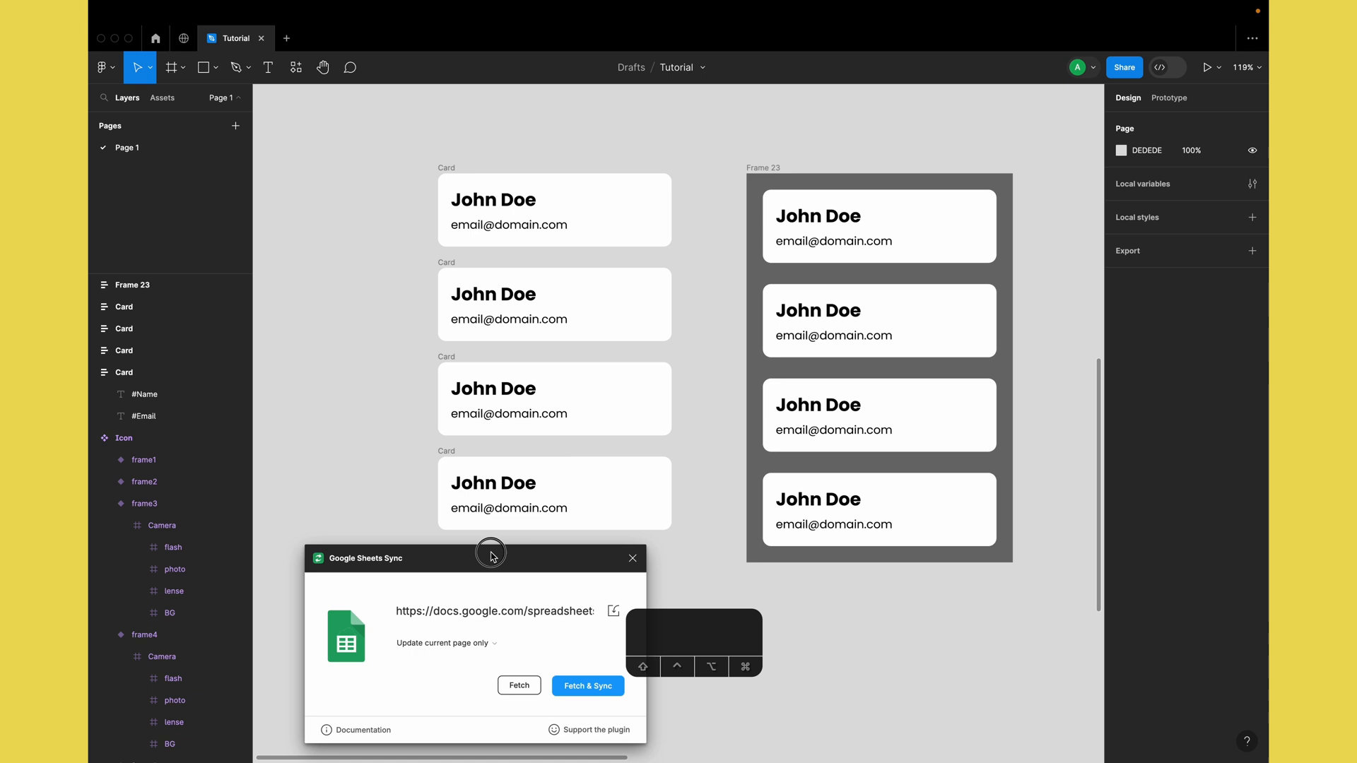
- Fetch & Sync the sheet's names and emails into the cards, then close the plugin
left_click(588, 686)
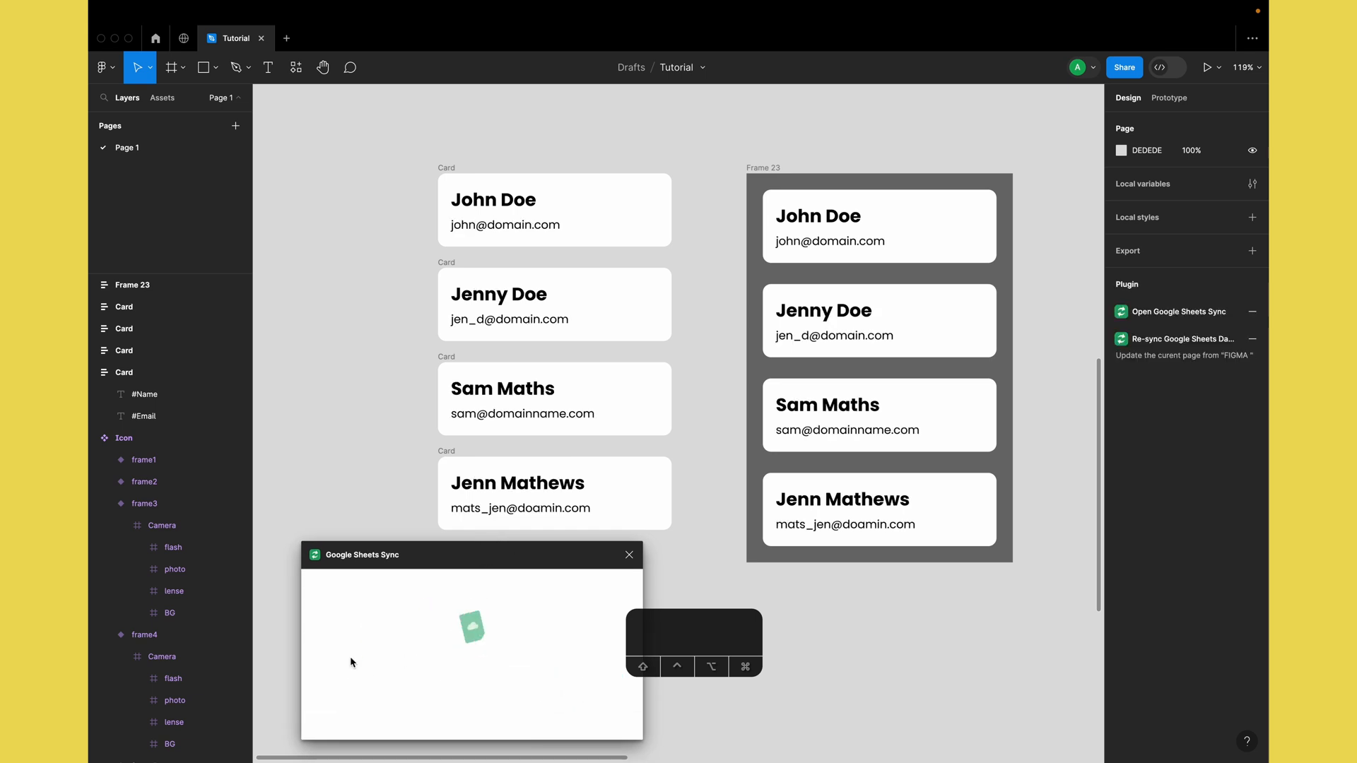
left_click(629, 555)
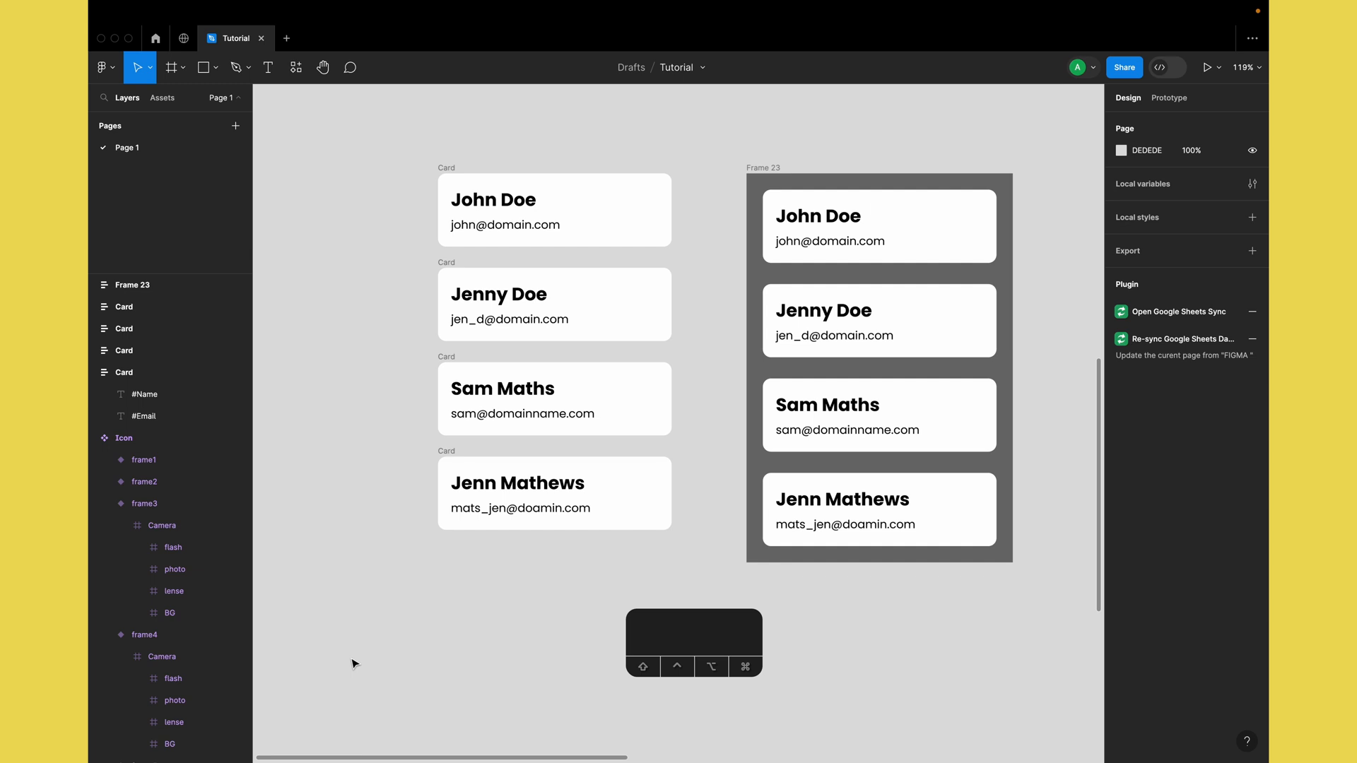
left_click(493, 200)
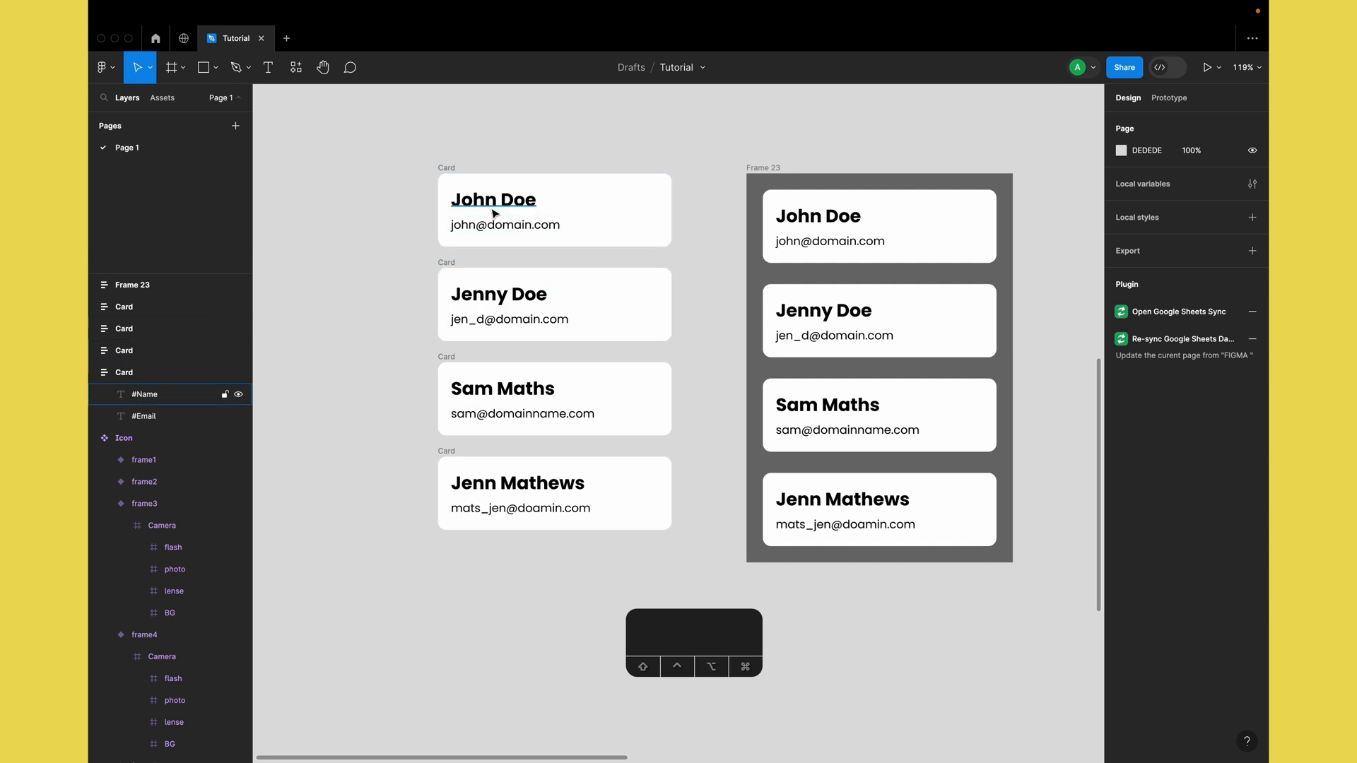